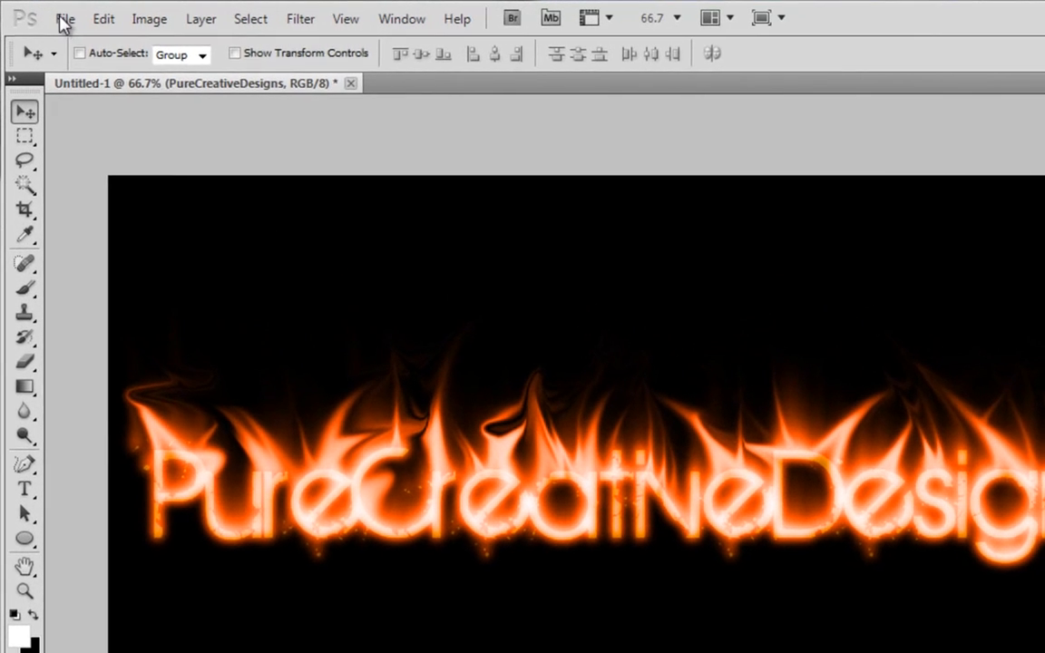
Create a new 1500 × 900 pixel document with a white background.
{"action": "left_click", "coordinate": [64, 18]}
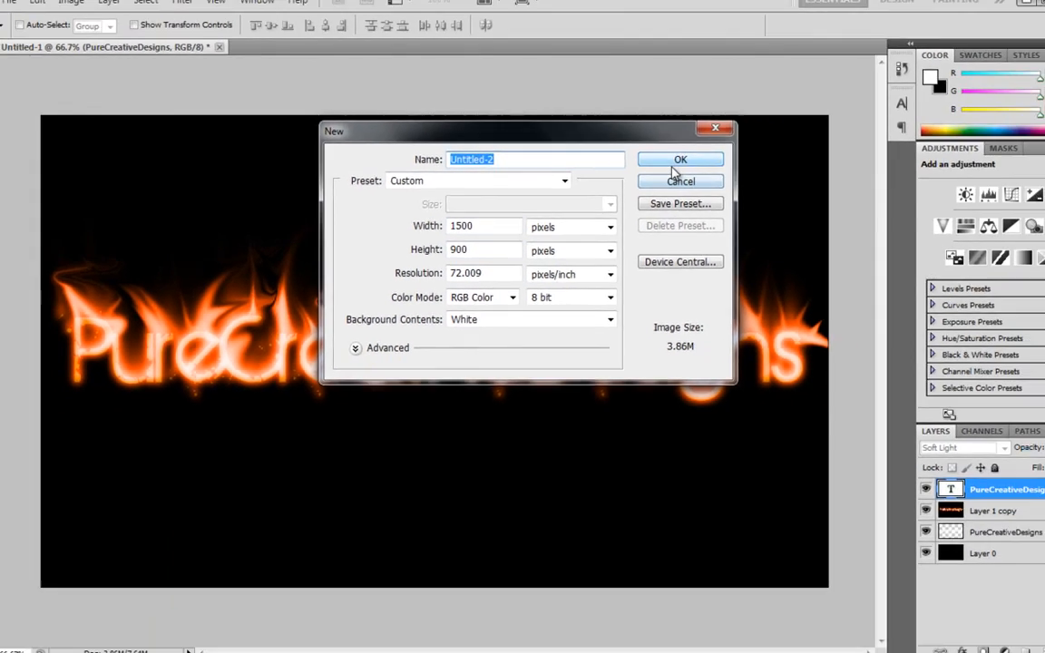
{"action": "left_click", "coordinate": [680, 159]}
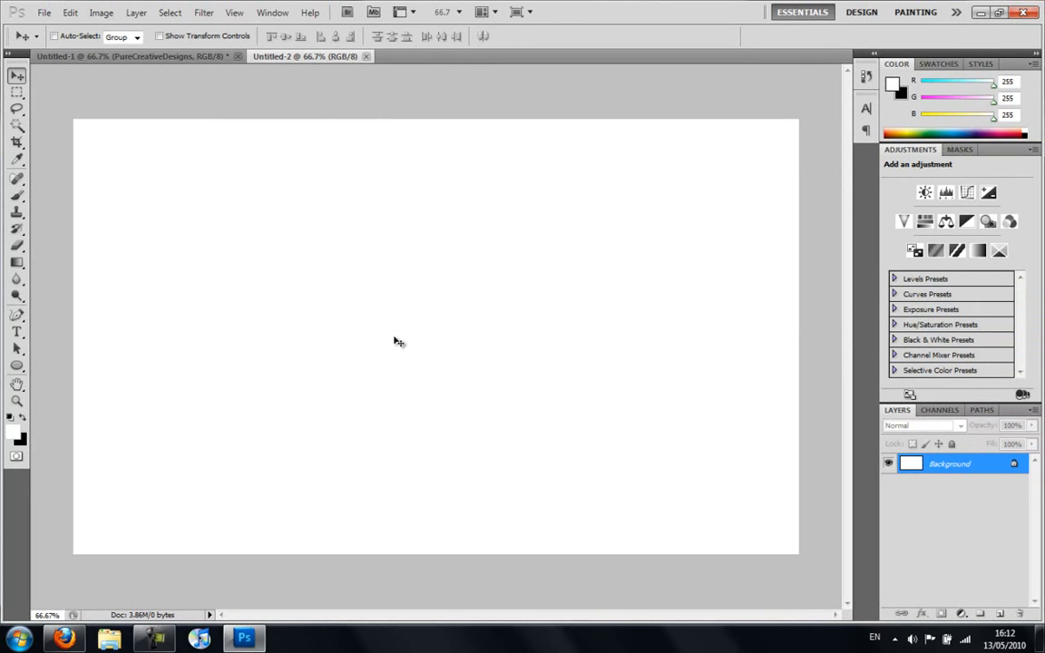
{"action": "mouse_move", "coordinate": [12, 449]}
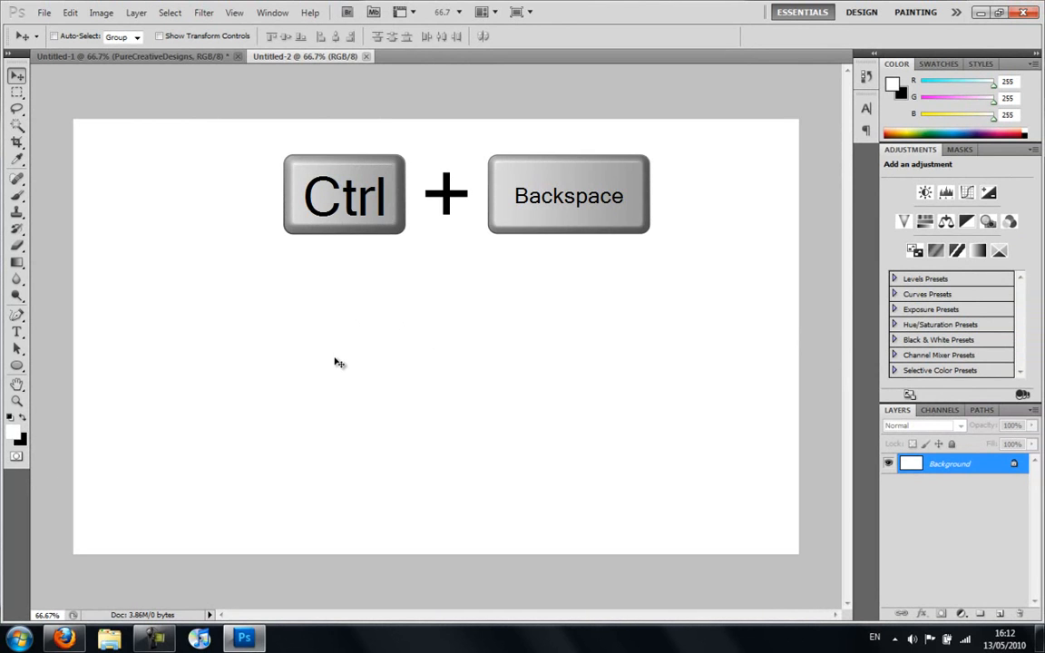
Fill the Background layer with solid black, then try the Gradient and Paint Bucket tools.
{"action": "key", "text": "ctrl+backspace"}
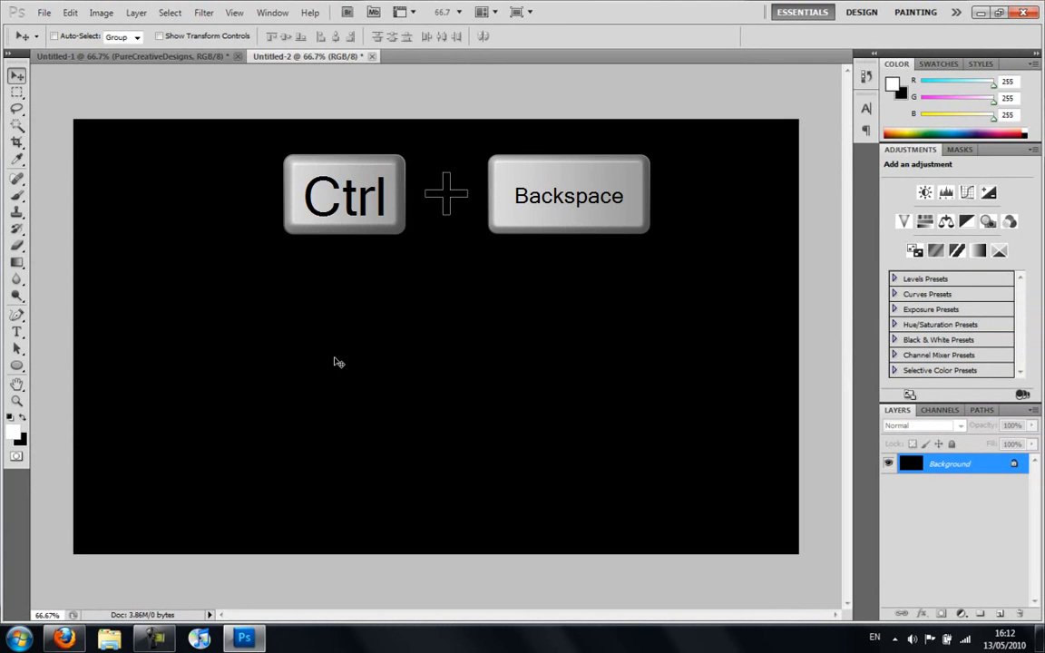
{"action": "key", "text": "ctrl+Backspace"}
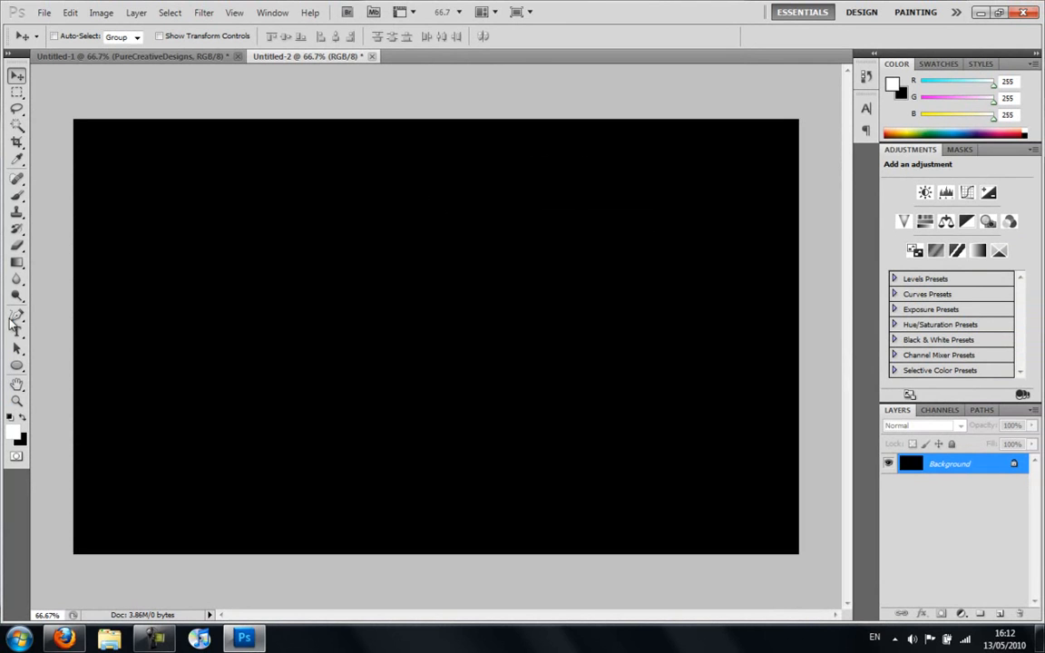
{"action": "left_click", "coordinate": [16, 263]}
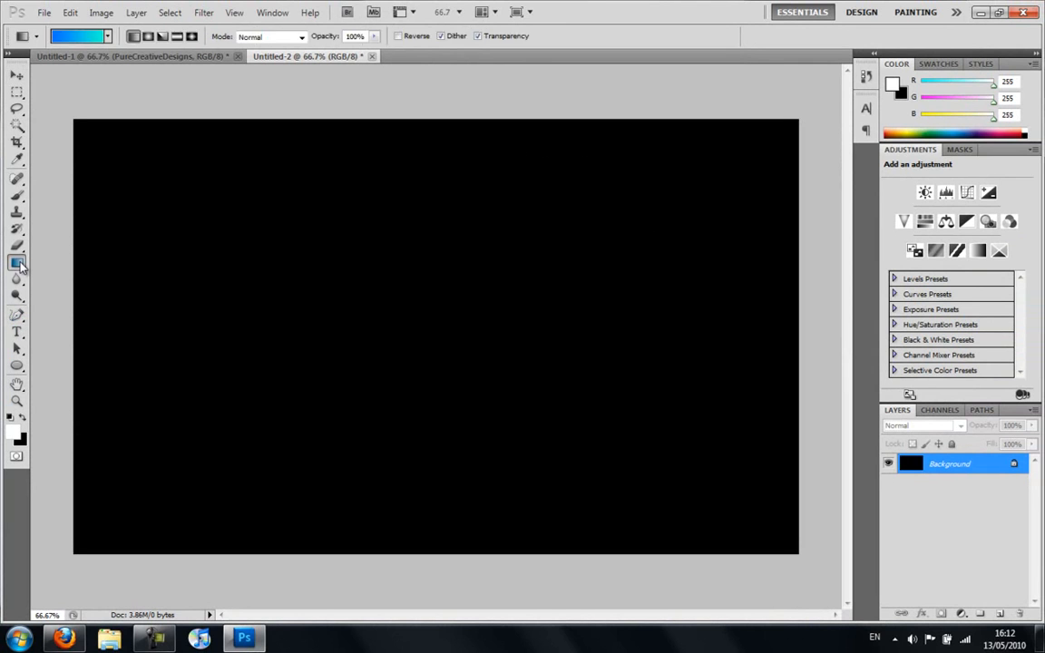
{"action": "left_click", "coordinate": [17, 263]}
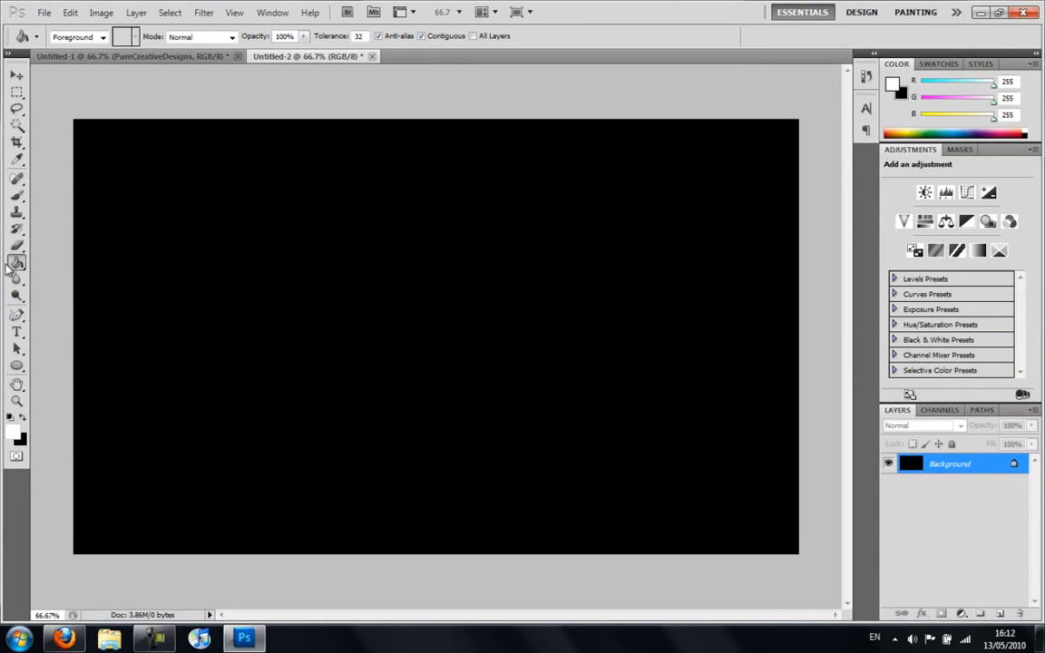
{"action": "left_click", "coordinate": [16, 263]}
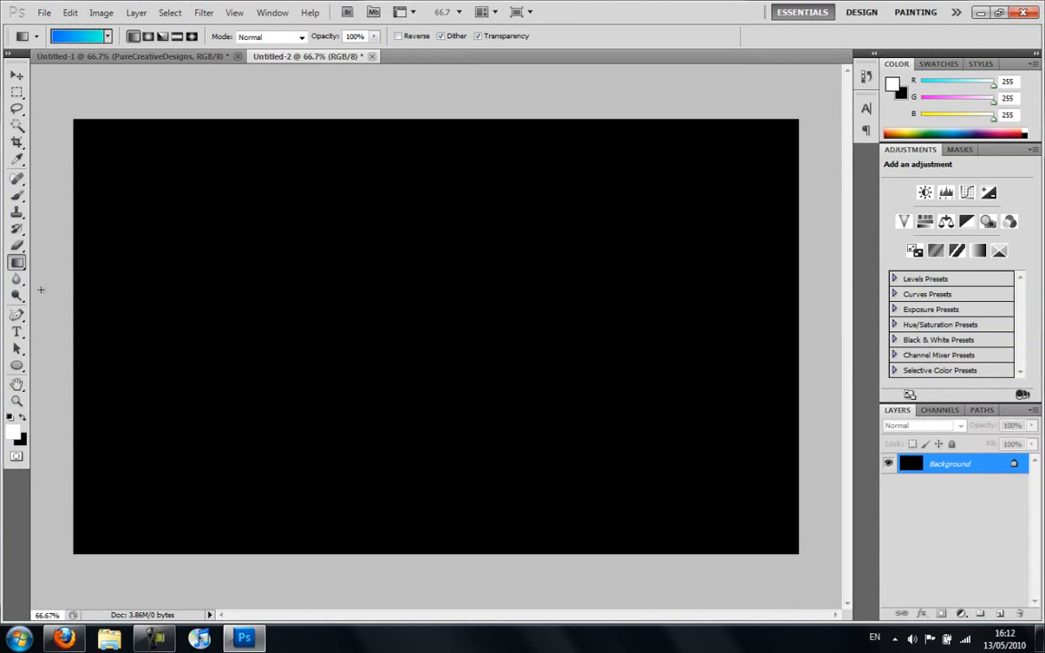
{"action": "left_click", "coordinate": [17, 75]}
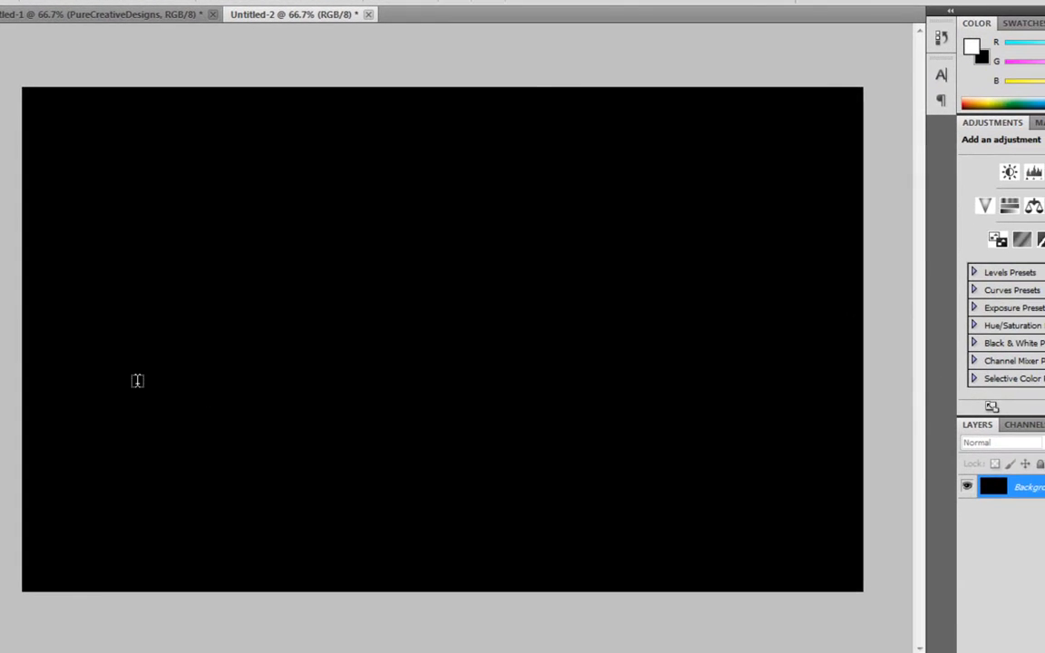
Type 'PureCreativeDesigns' in white grunge lettering across the middle of the canvas.
{"action": "type", "text": "Pi"}
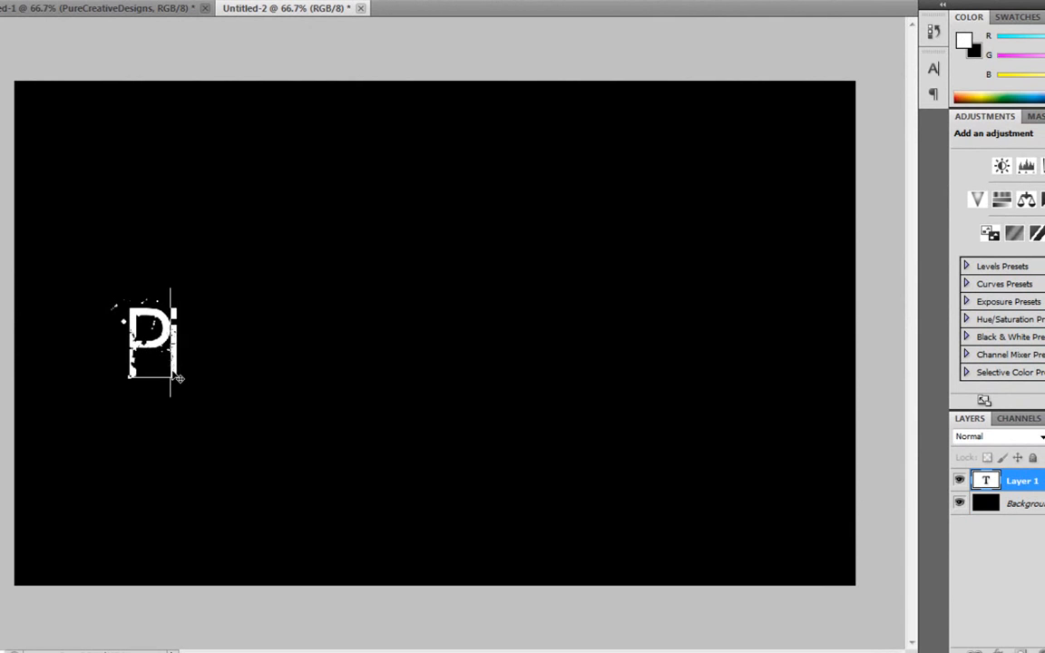
{"action": "type", "text": "ureCrea"}
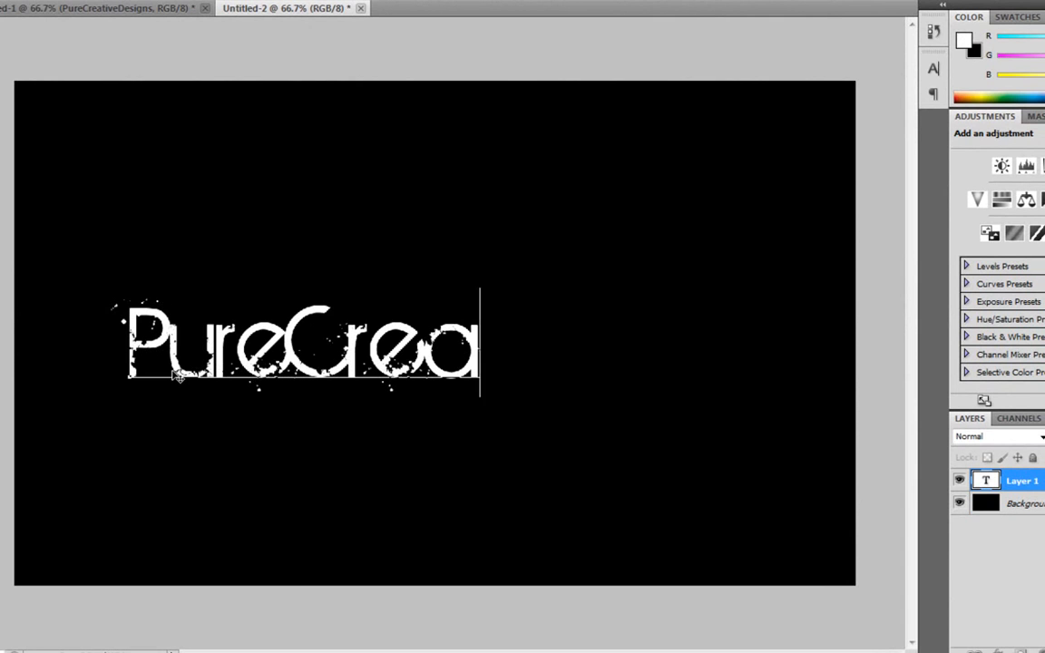
{"action": "type", "text": "tiveD"}
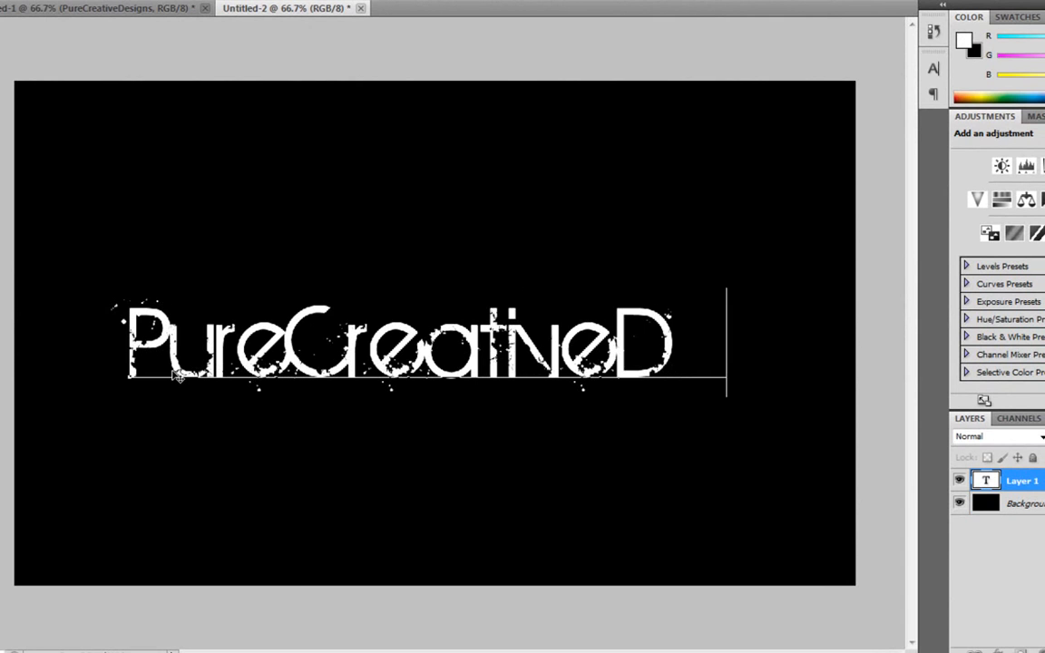
{"action": "type", "text": "esign"}
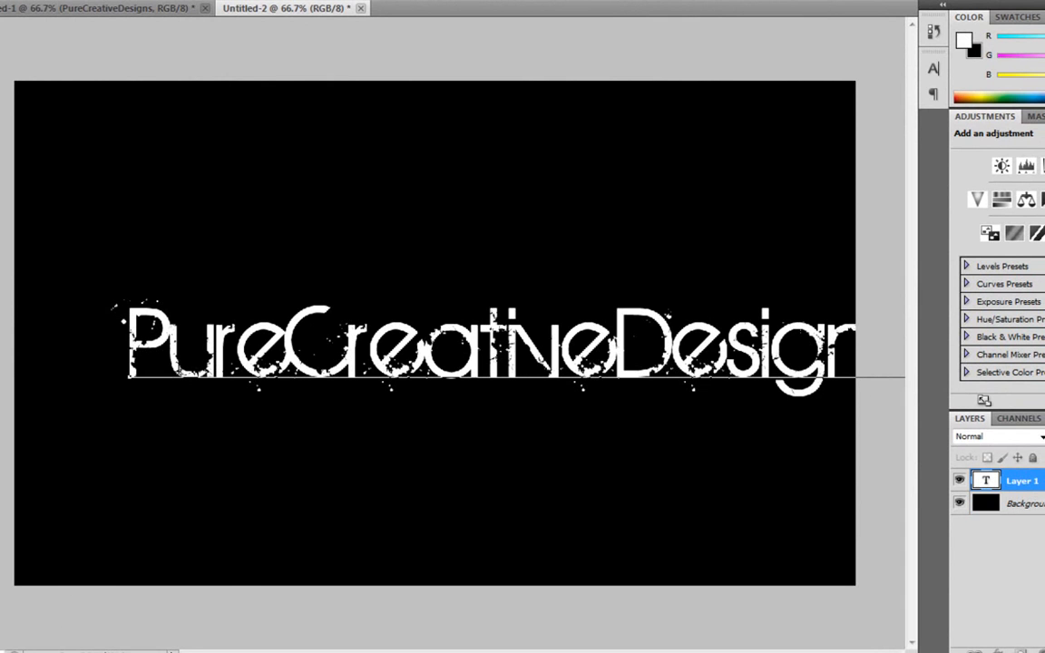
{"action": "type", "text": "ss"}
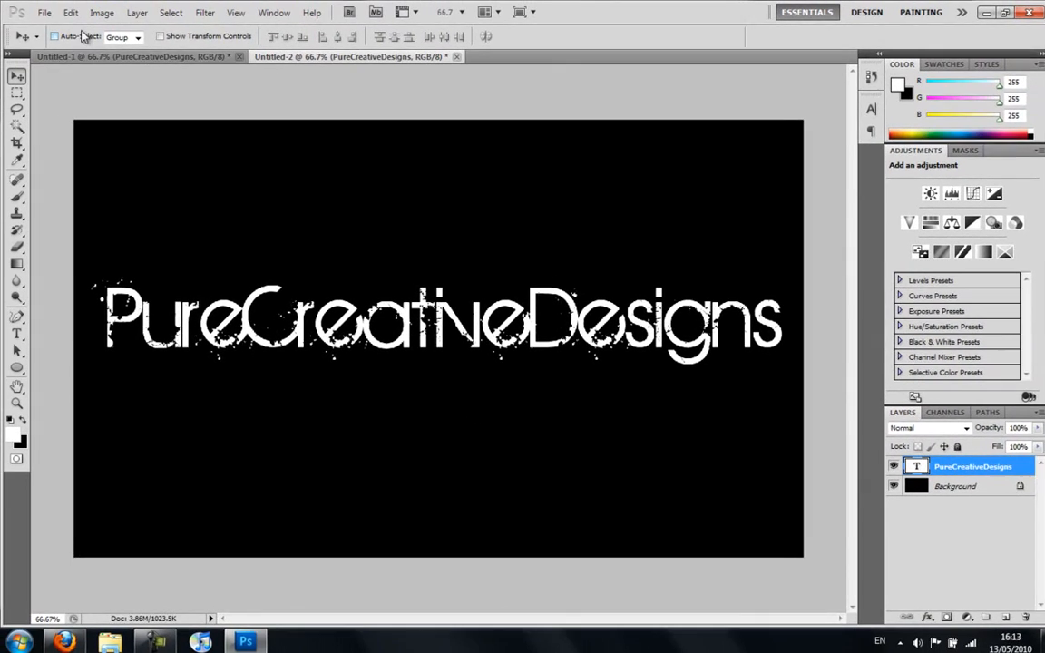
Duplicate the PureCreativeDesigns text layer as 'PureCreativeDesigns copy'.
{"action": "left_click", "coordinate": [69, 12]}
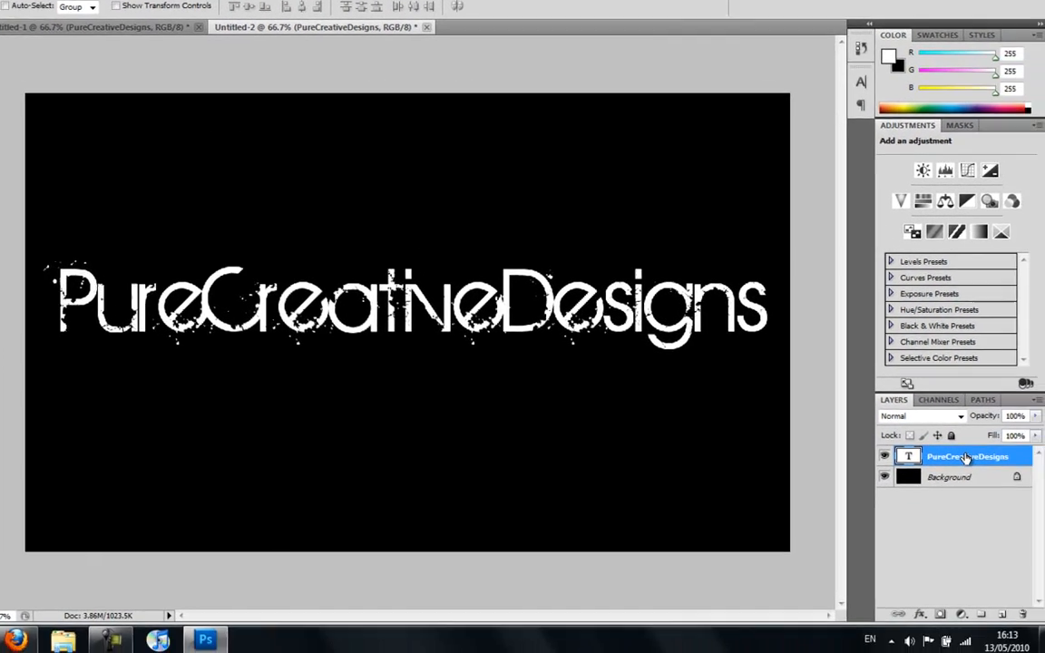
{"action": "right_click", "coordinate": [967, 456]}
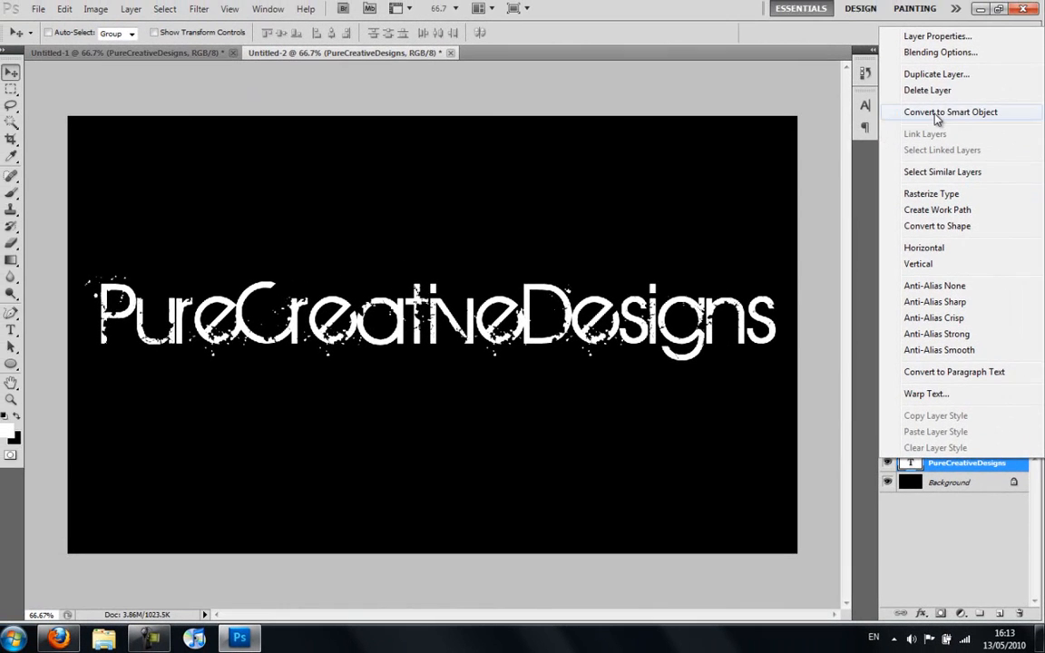
{"action": "left_click", "coordinate": [936, 73]}
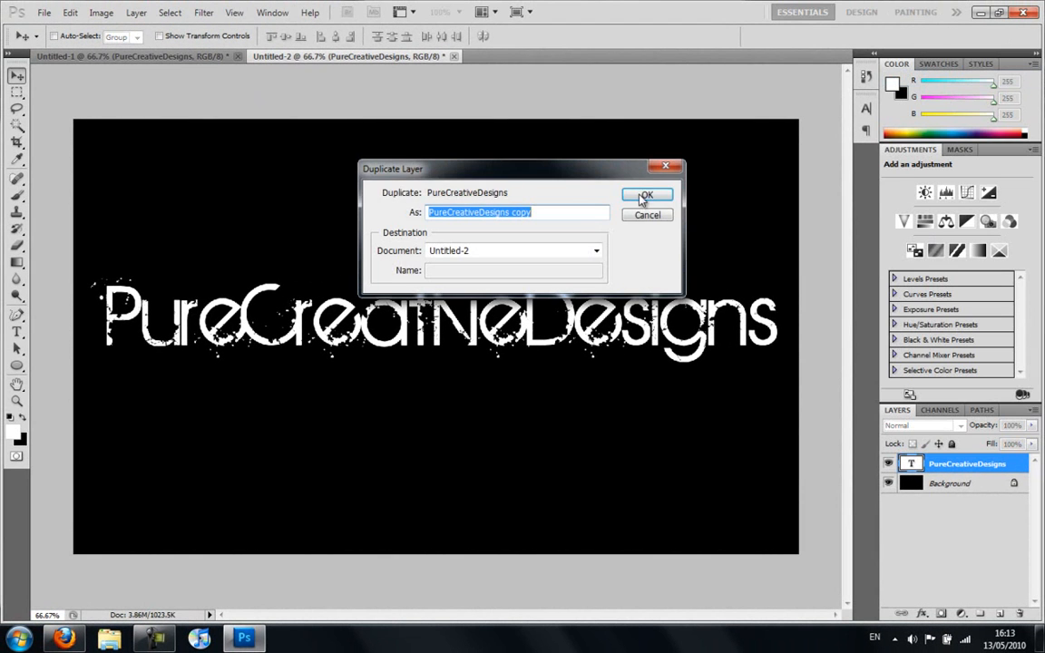
{"action": "left_click", "coordinate": [646, 194]}
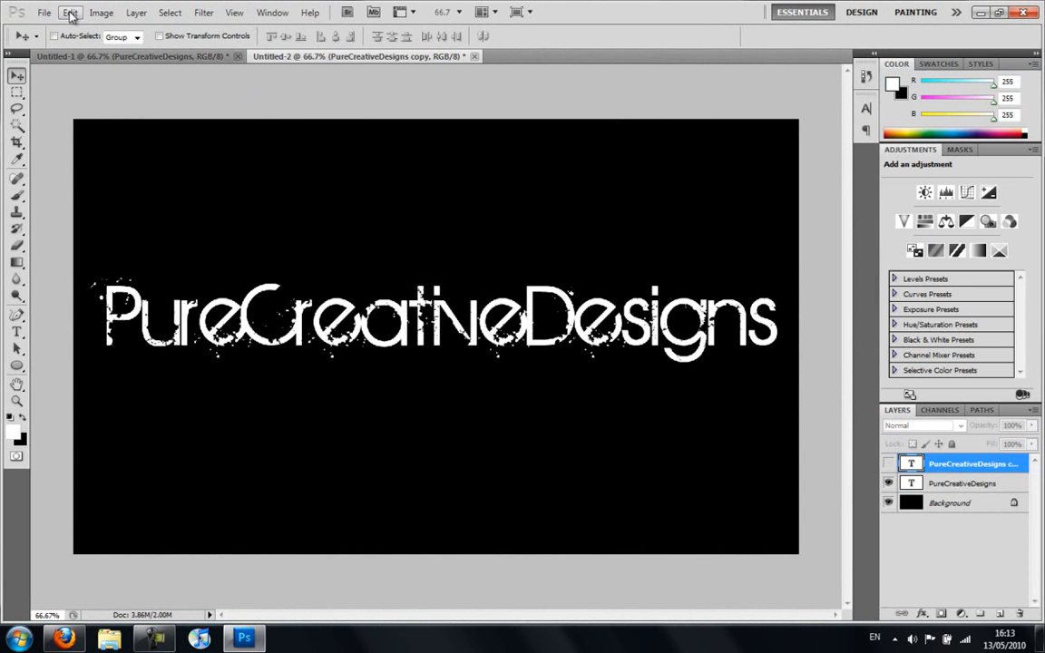
Hide the copy and reselect the original PureCreativeDesigns layer.
{"action": "left_click", "coordinate": [69, 12]}
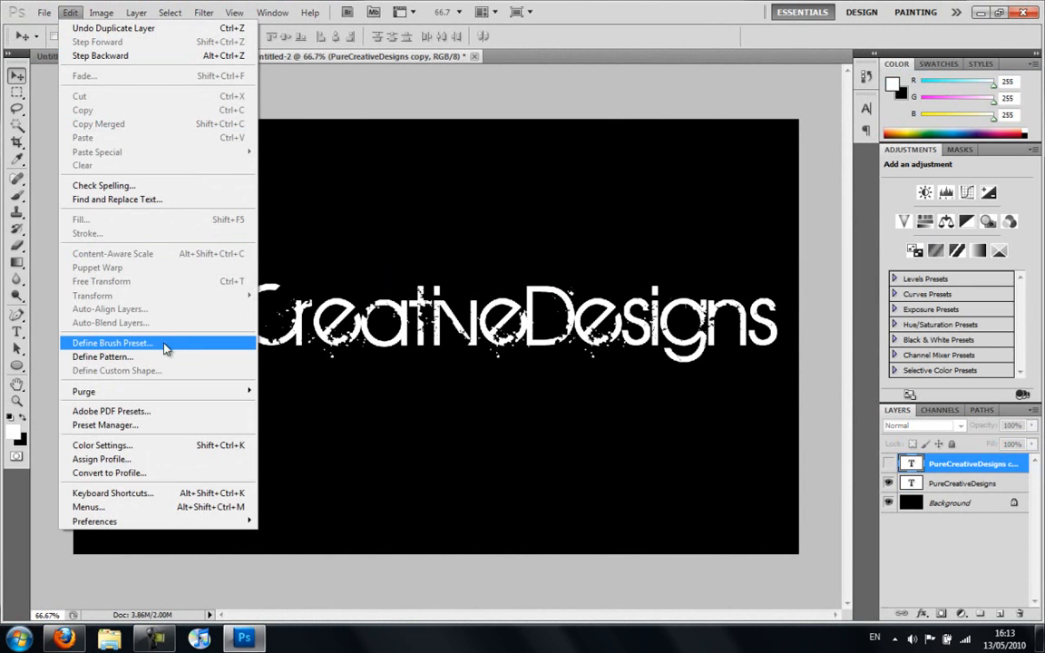
{"action": "mouse_move", "coordinate": [84, 137]}
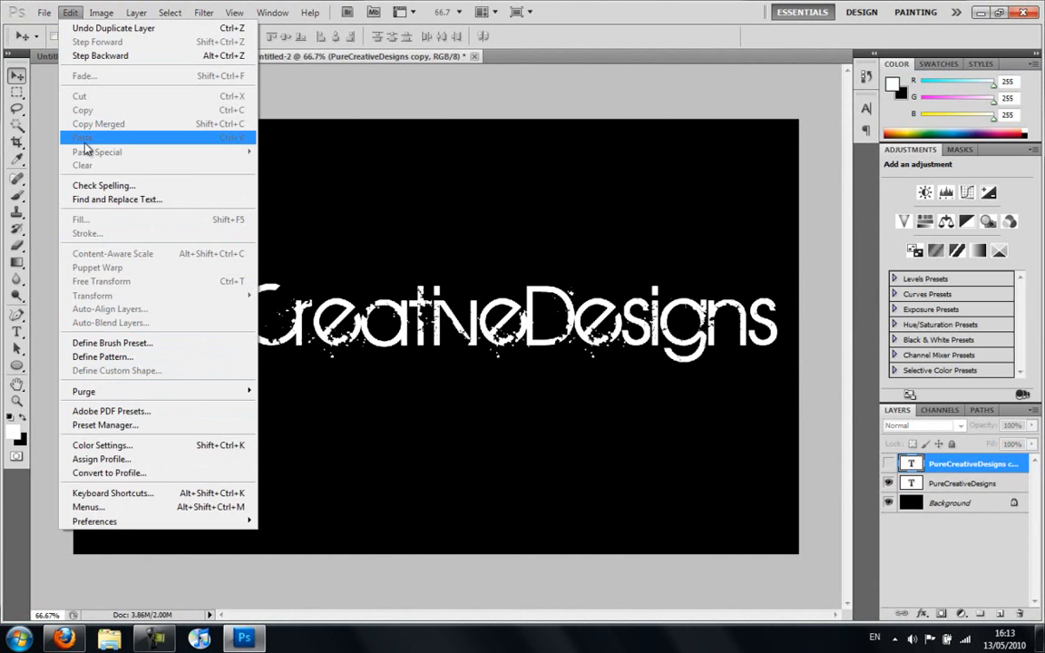
{"action": "mouse_move", "coordinate": [125, 419]}
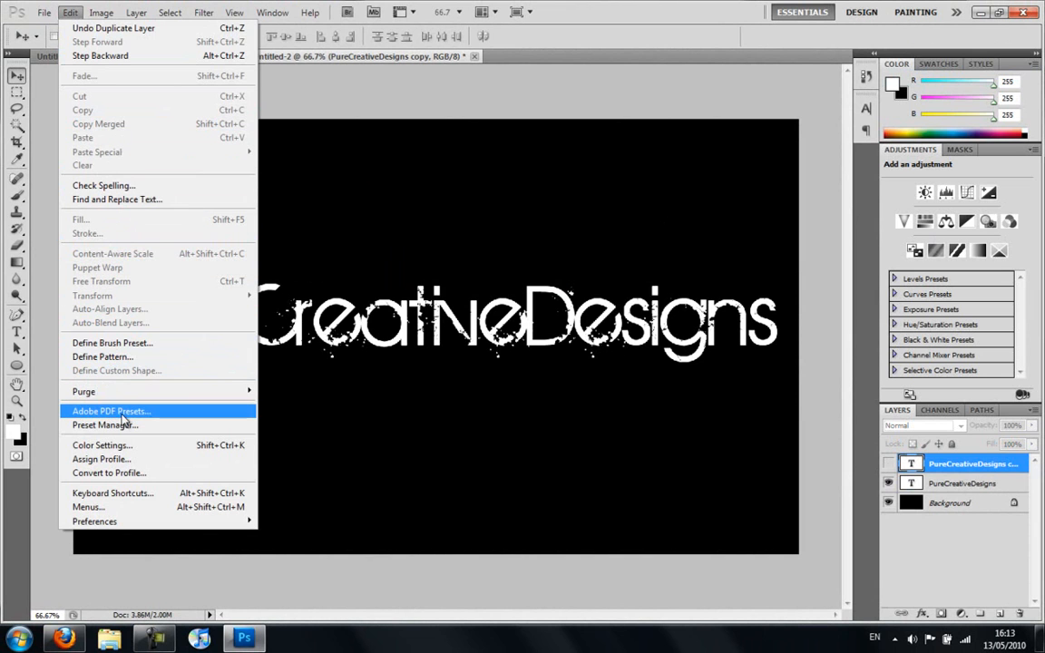
{"action": "left_click", "coordinate": [966, 482]}
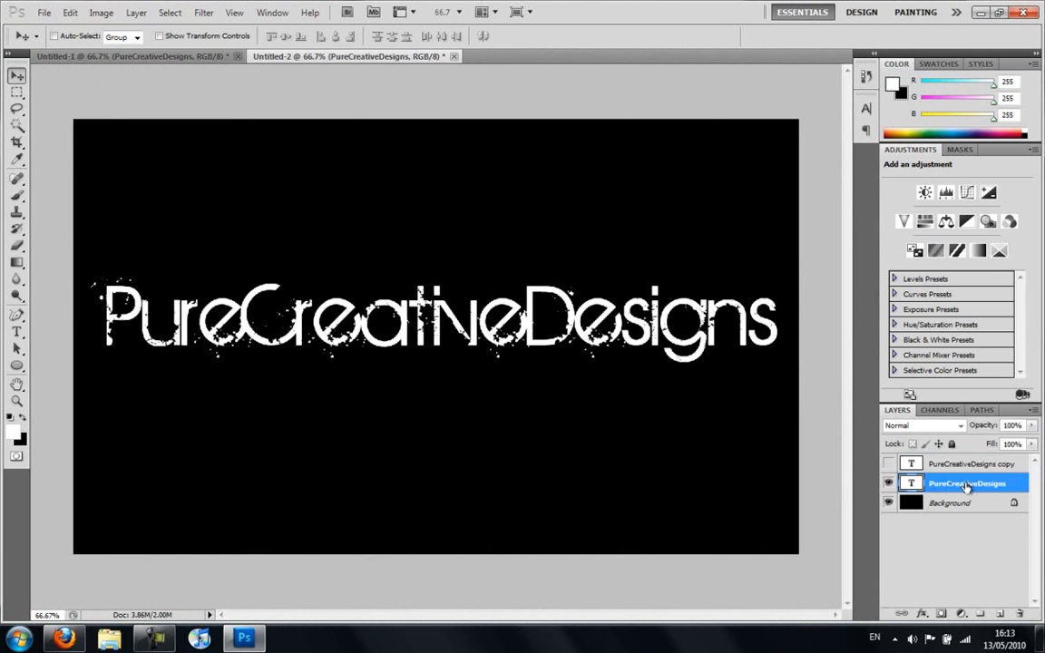
{"action": "left_click", "coordinate": [971, 464]}
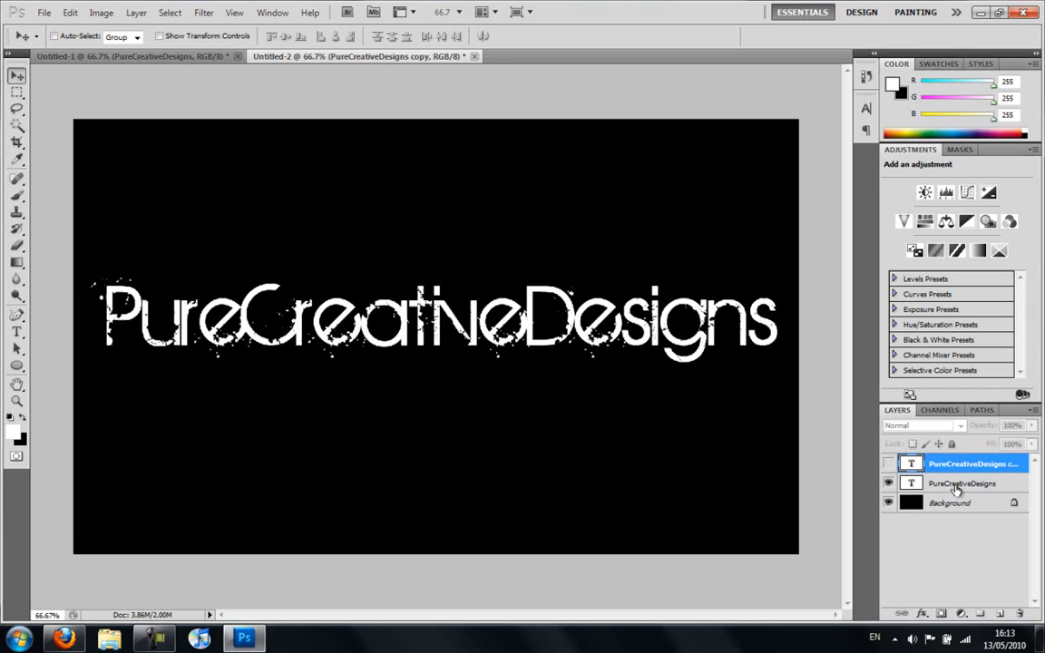
{"action": "left_click", "coordinate": [962, 483]}
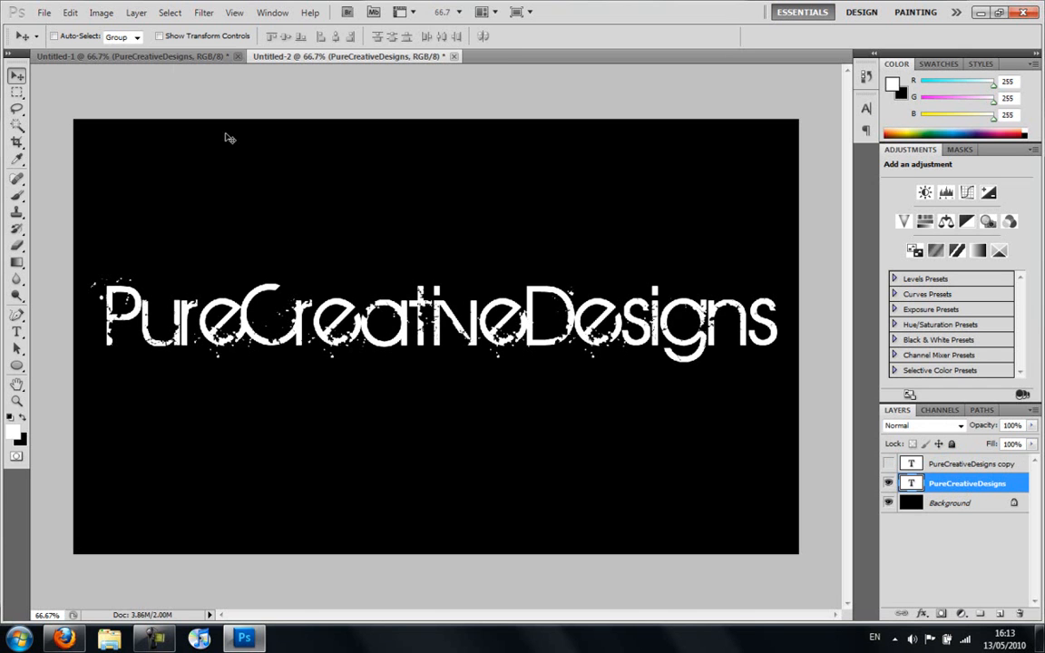
Rotate the text layer 90° clockwise, rasterizing it, and apply the Wind filter.
{"action": "left_click", "coordinate": [70, 12]}
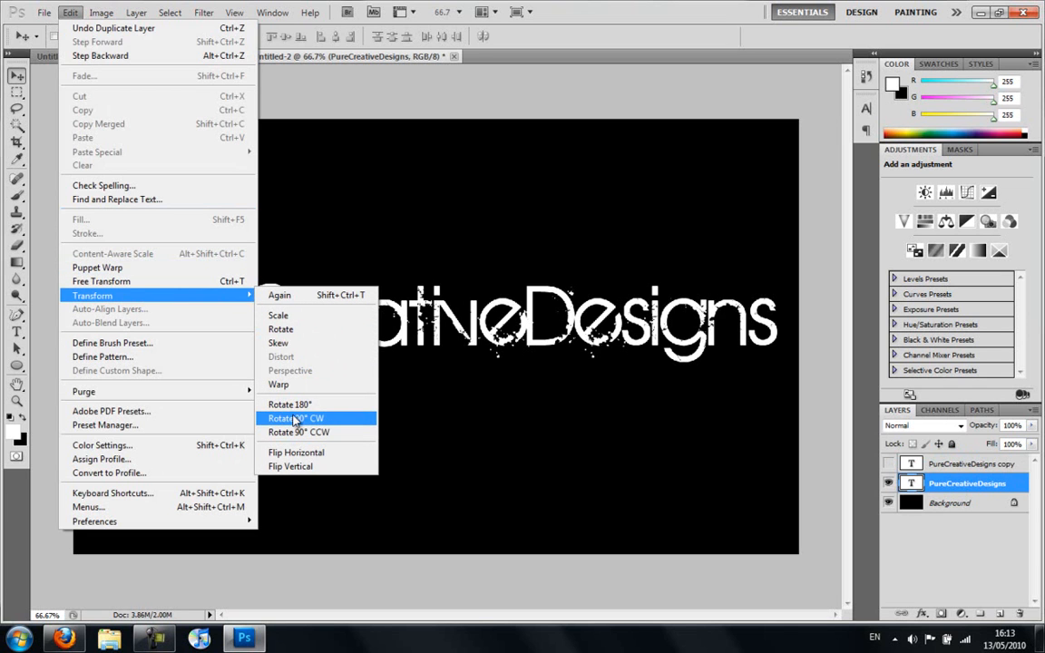
{"action": "mouse_move", "coordinate": [311, 423]}
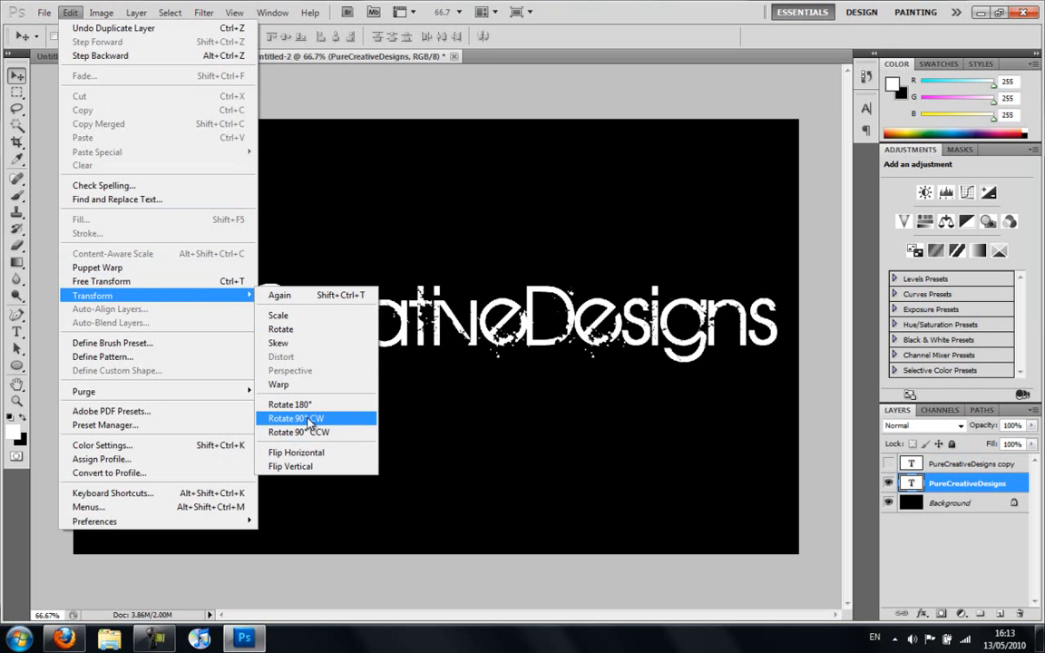
{"action": "left_click", "coordinate": [294, 419]}
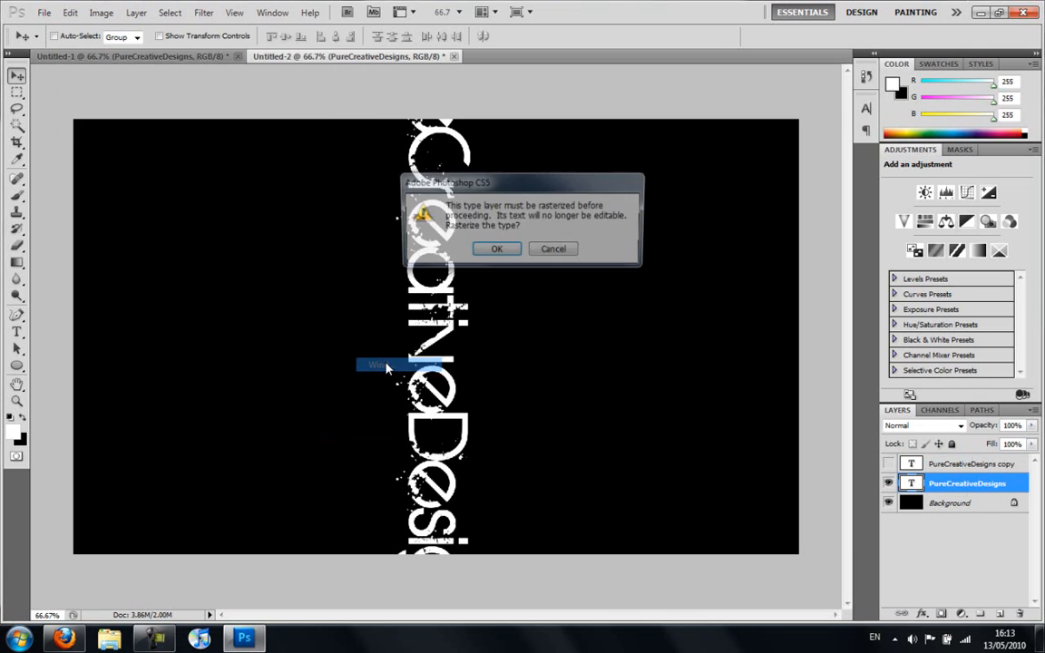
{"action": "left_click", "coordinate": [496, 249]}
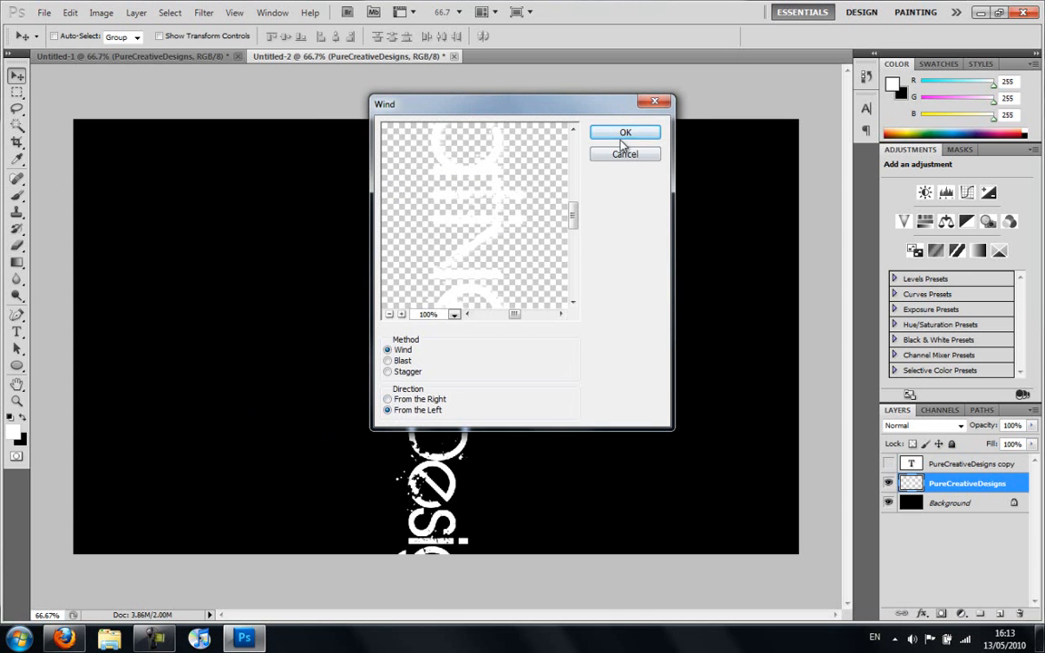
{"action": "left_click", "coordinate": [625, 132]}
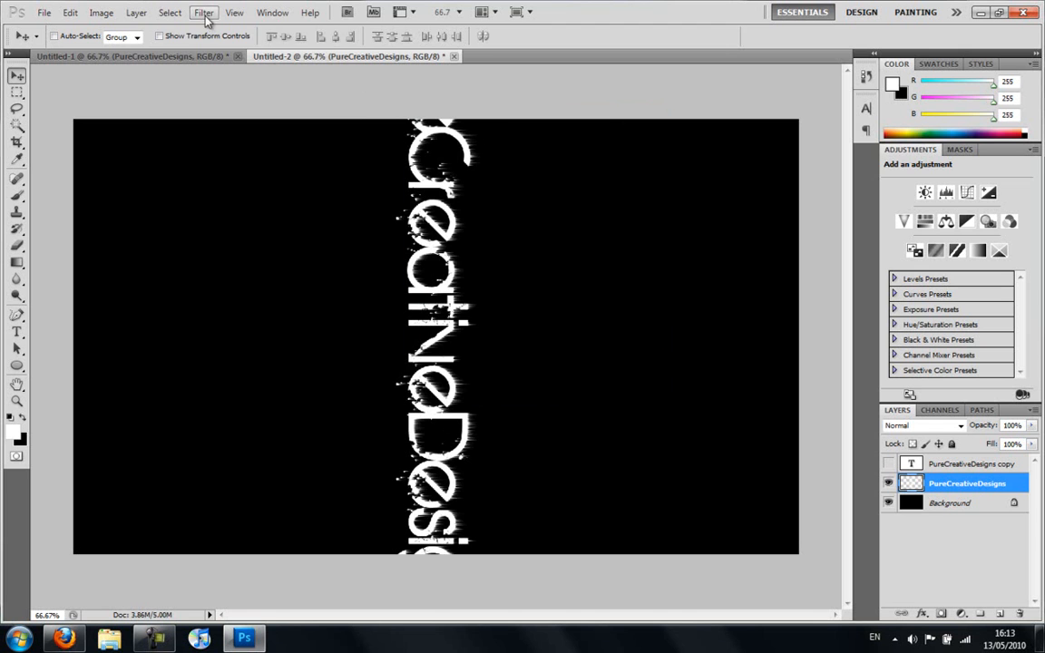
Apply Wind again and rotate the streaked layer 90° counter-clockwise back upright.
{"action": "left_click", "coordinate": [203, 12]}
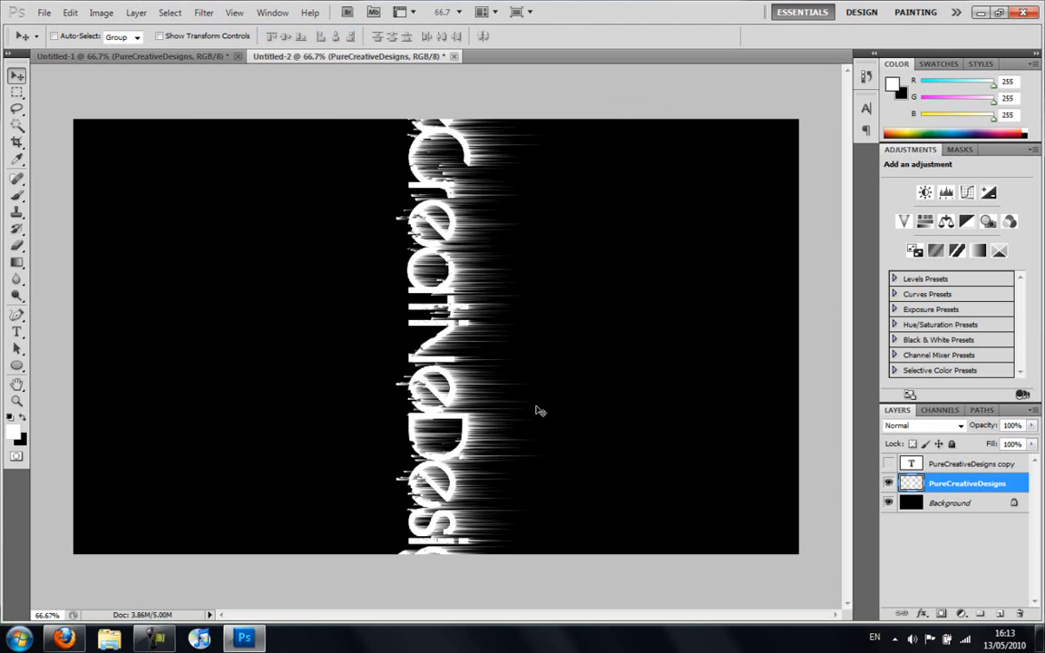
{"action": "left_click", "coordinate": [70, 12]}
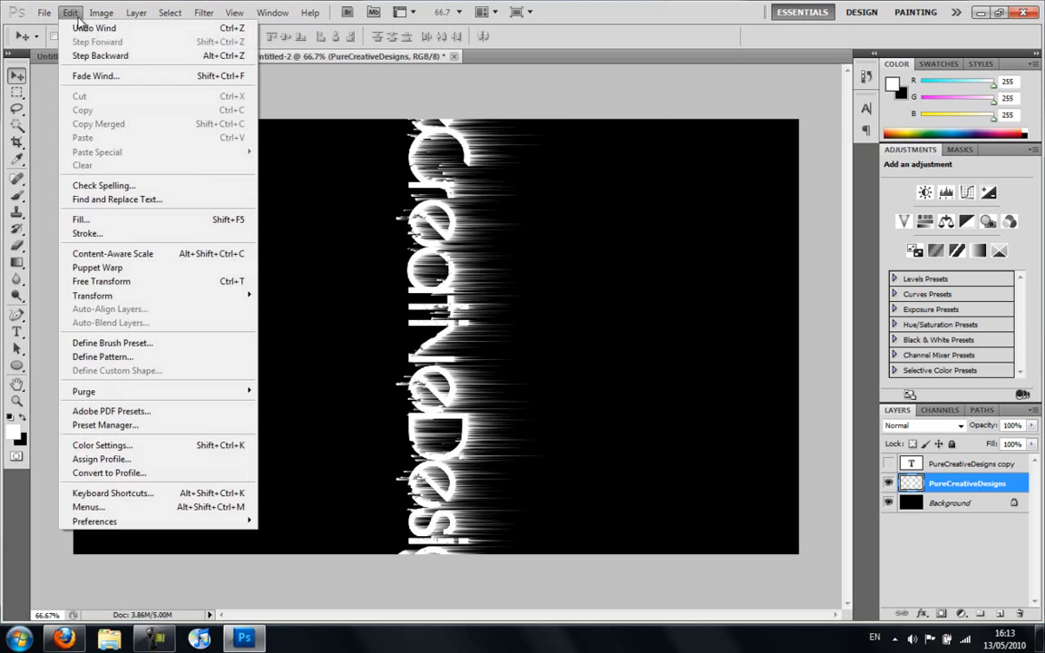
{"action": "mouse_move", "coordinate": [101, 281]}
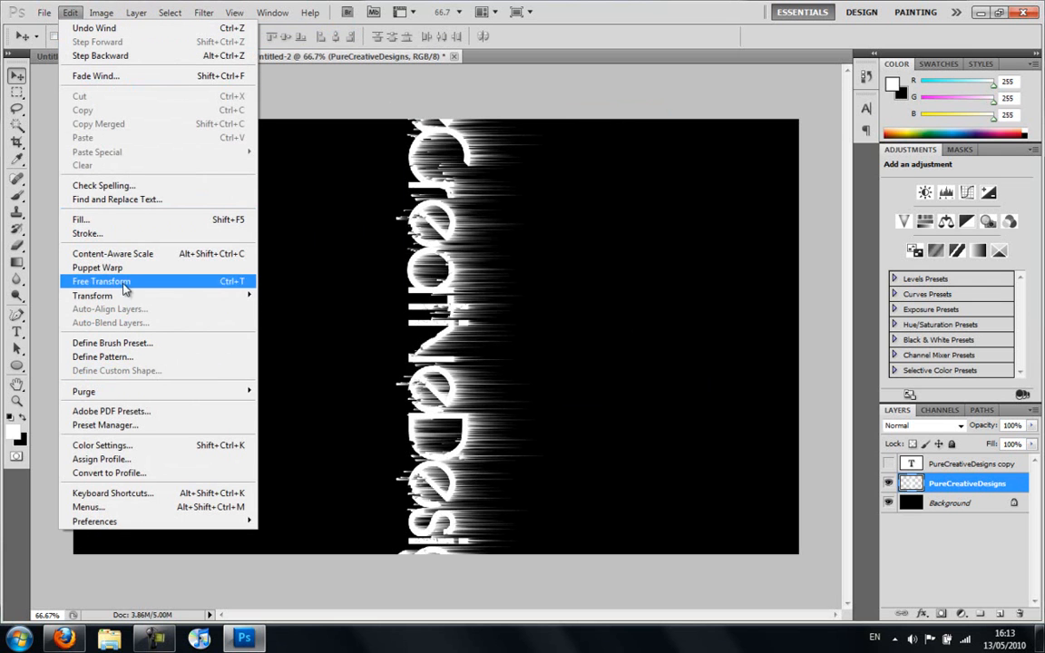
{"action": "mouse_move", "coordinate": [93, 295]}
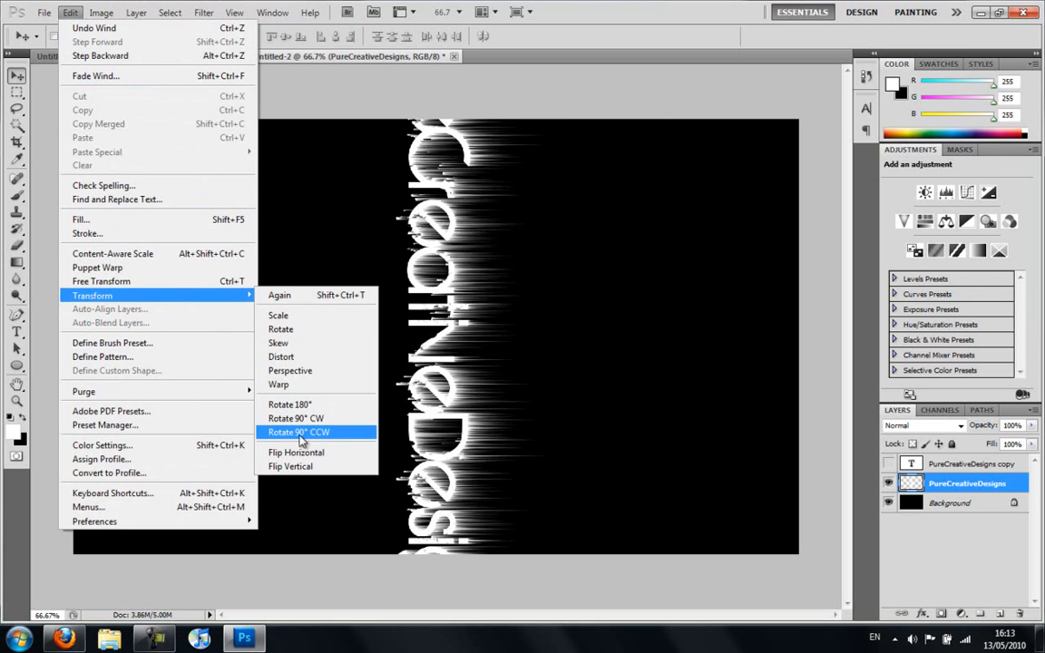
{"action": "mouse_move", "coordinate": [332, 443]}
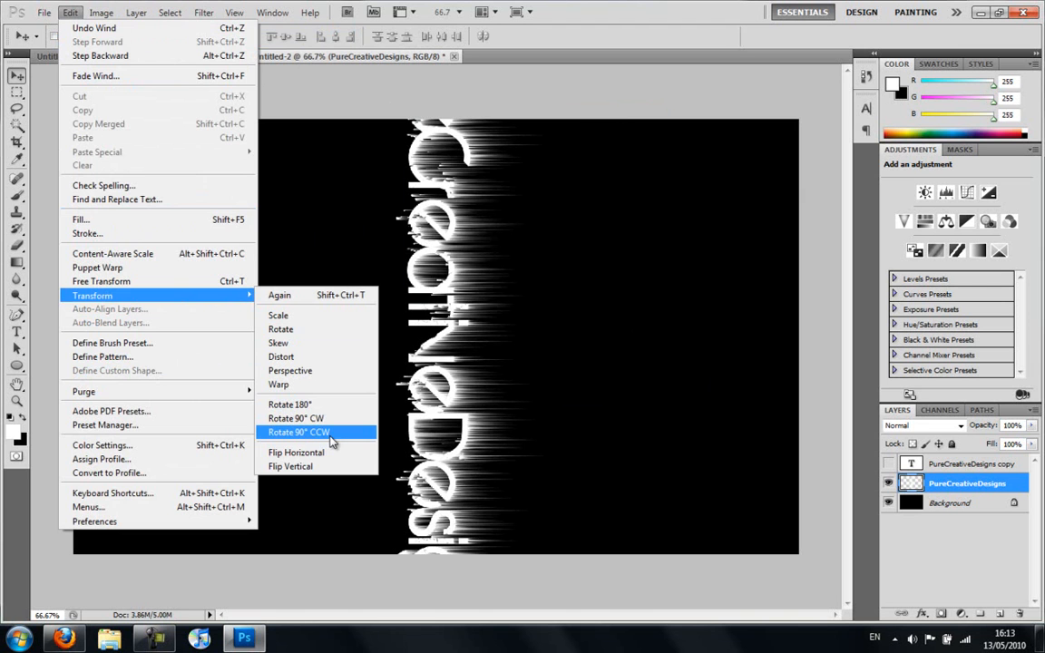
{"action": "left_click", "coordinate": [298, 432]}
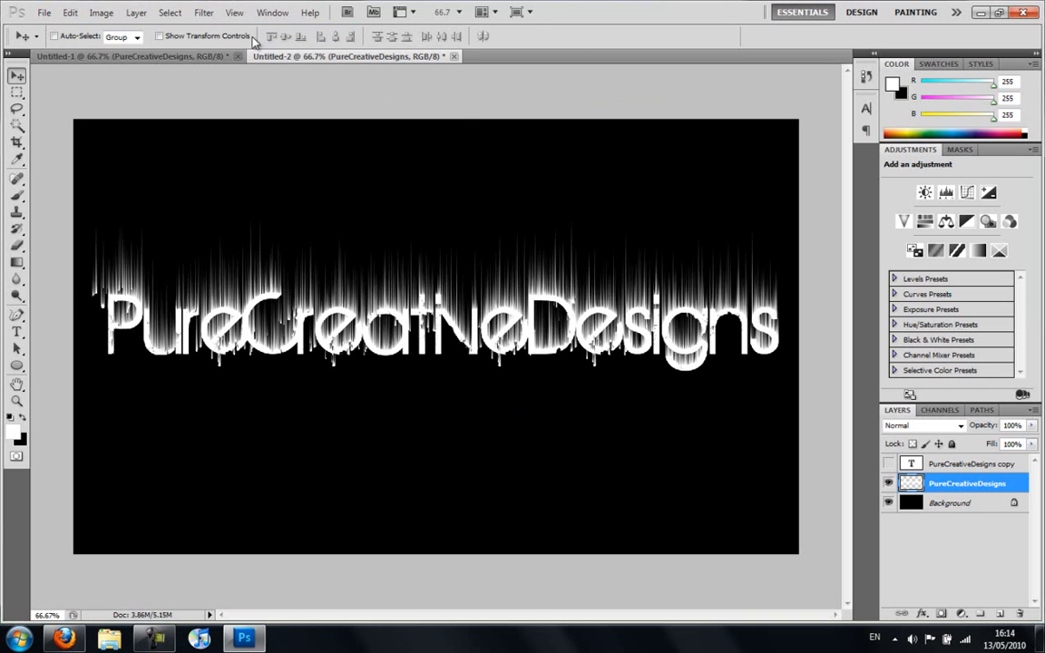
Apply a Gaussian Blur with a 6.6-pixel radius to the streaked text.
{"action": "left_click", "coordinate": [203, 12]}
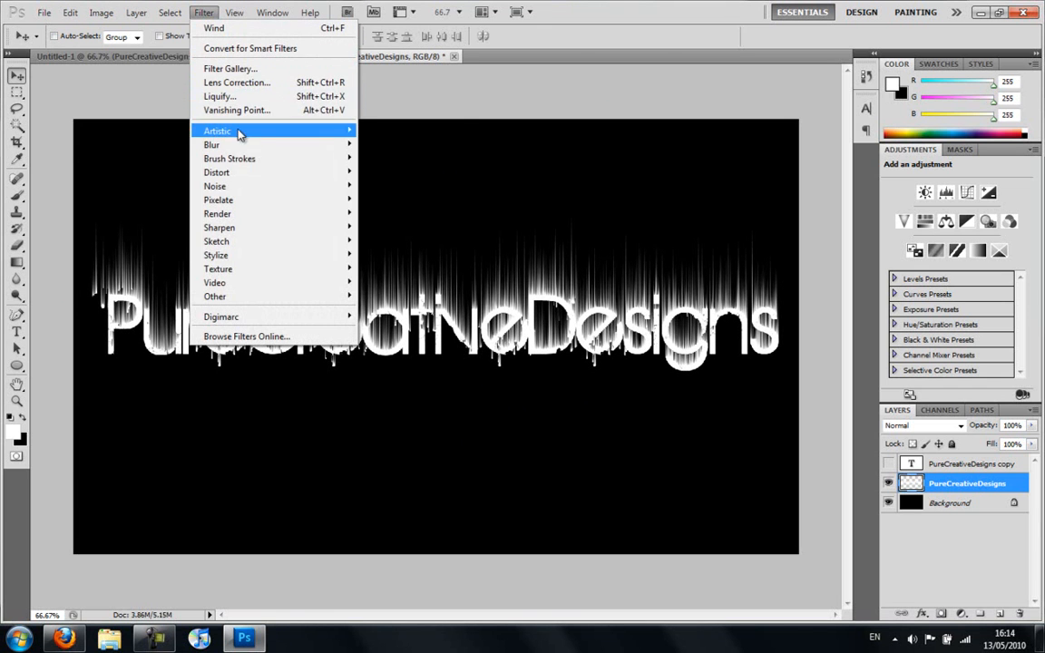
{"action": "mouse_move", "coordinate": [211, 144]}
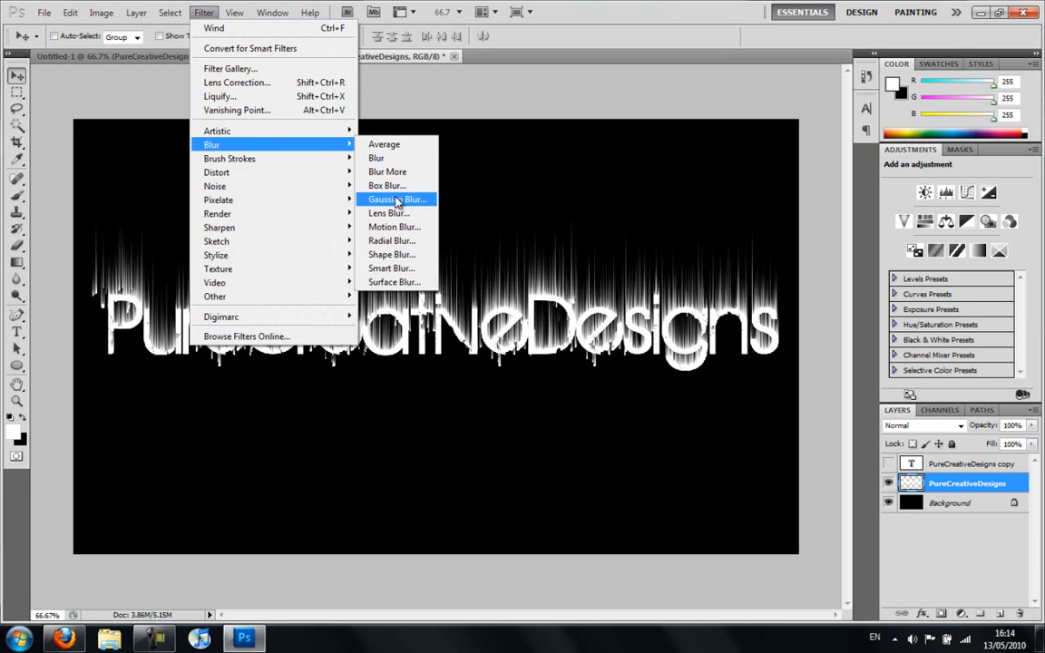
{"action": "left_click", "coordinate": [396, 199]}
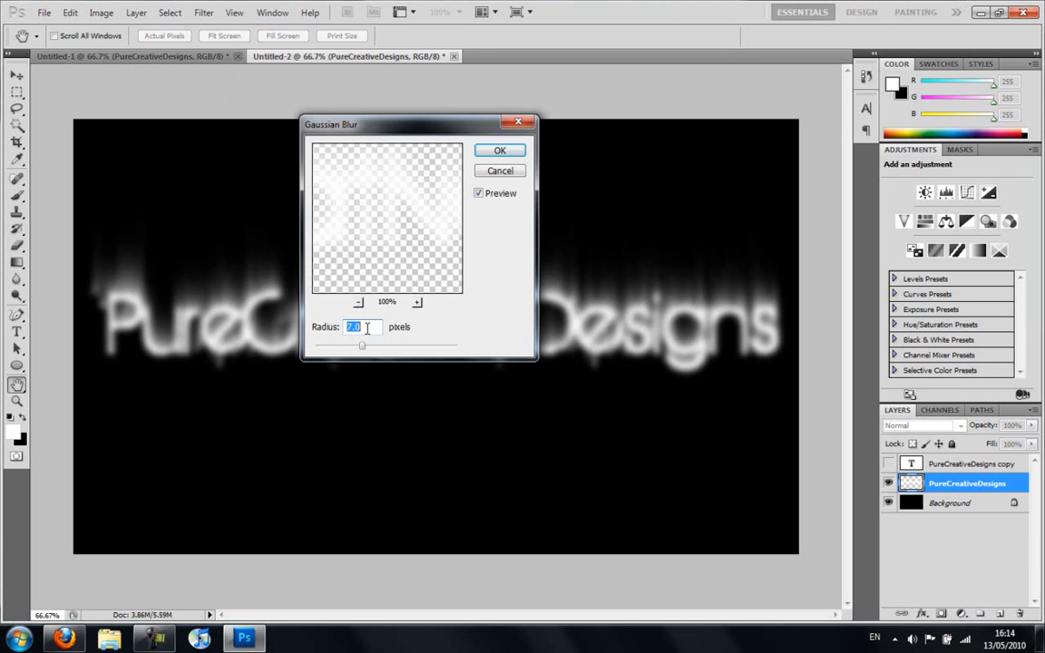
{"action": "left_click_drag", "start_coordinate": [361, 346], "coordinate": [361, 349]}
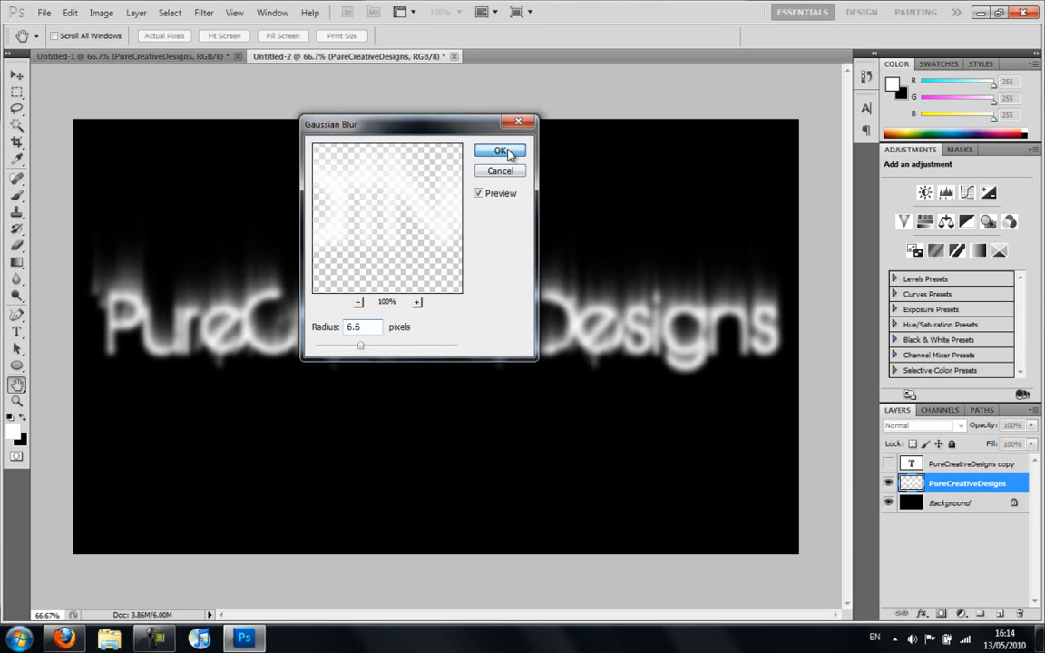
{"action": "left_click", "coordinate": [501, 150]}
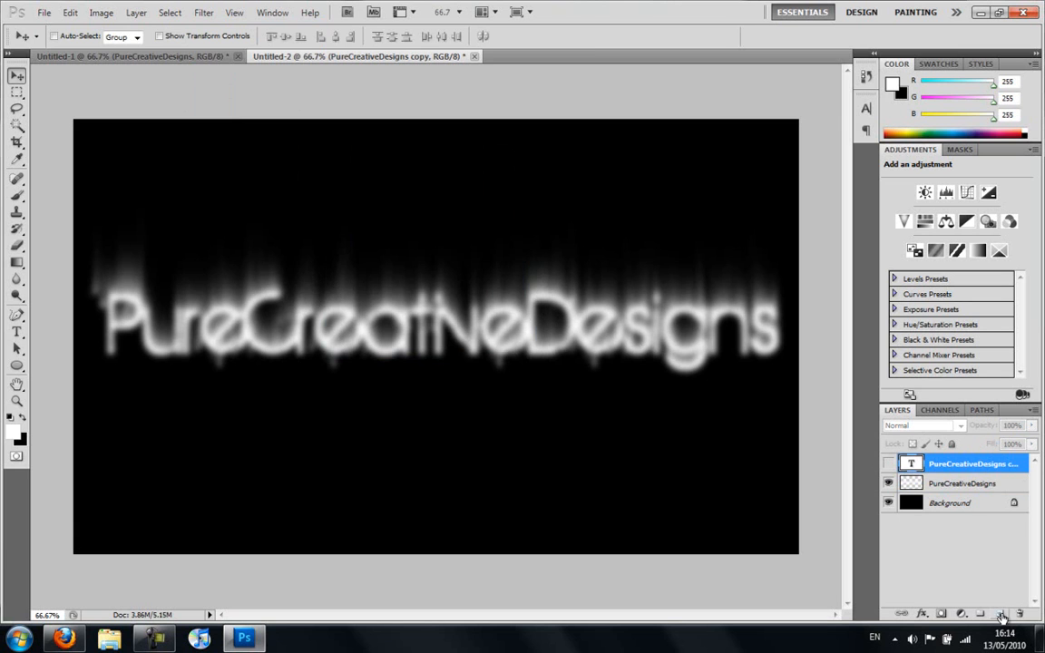
Add a new top layer and stamp the merged image onto it via Apply Image.
{"action": "left_click", "coordinate": [1002, 614]}
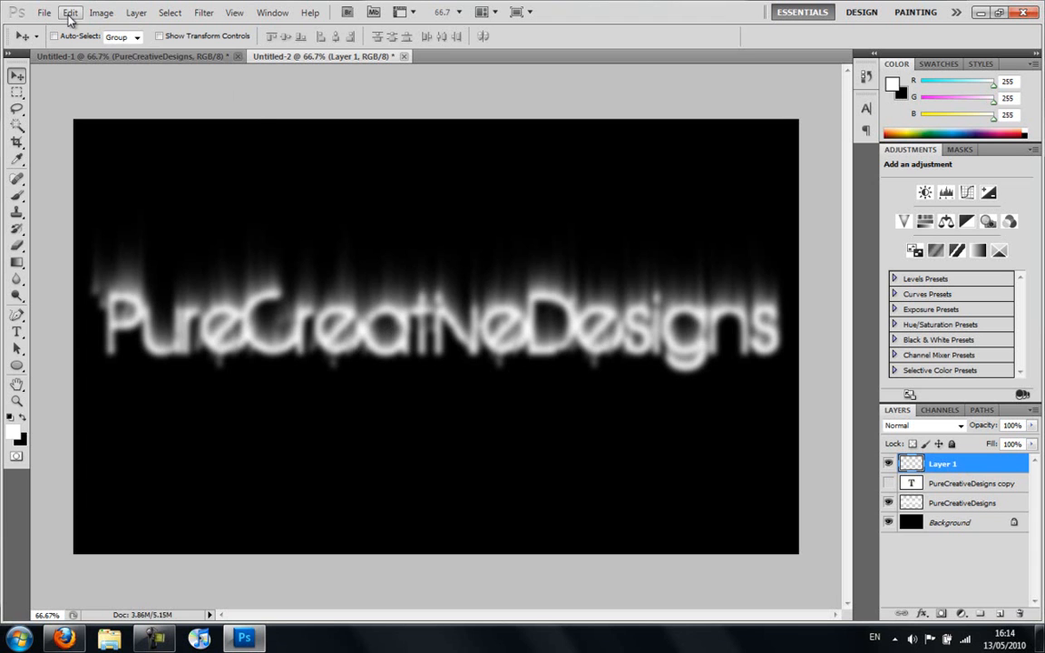
{"action": "left_click", "coordinate": [100, 11]}
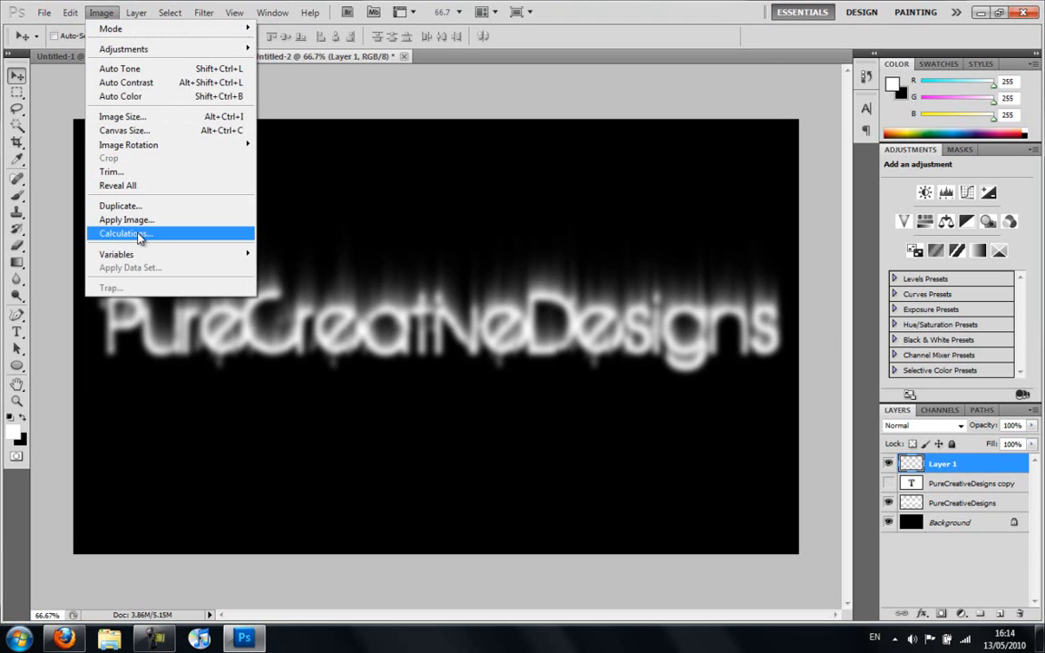
{"action": "left_click", "coordinate": [126, 220]}
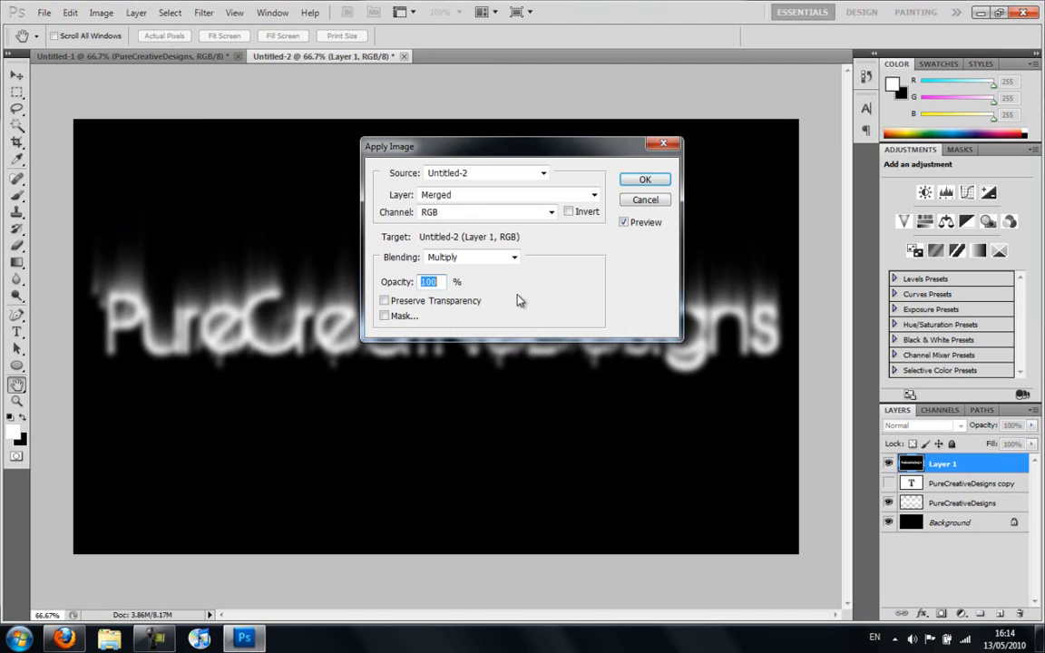
{"action": "left_click", "coordinate": [644, 179]}
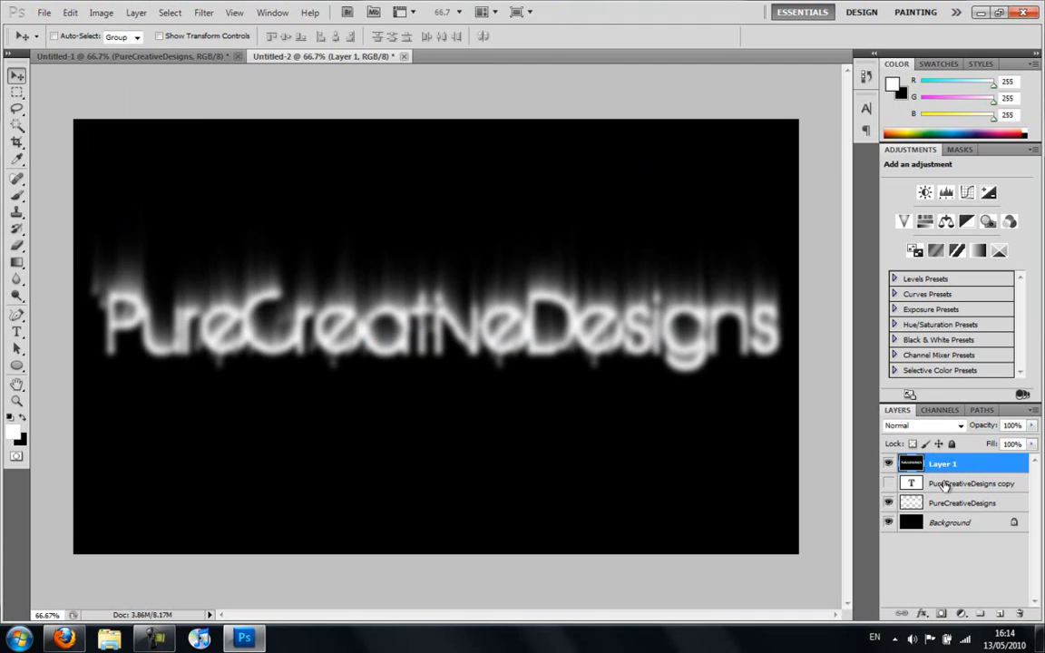
Colorize the merged layer with Hue/Saturation at Hue 18, Saturation 100.
{"action": "key", "text": "ctrl+u"}
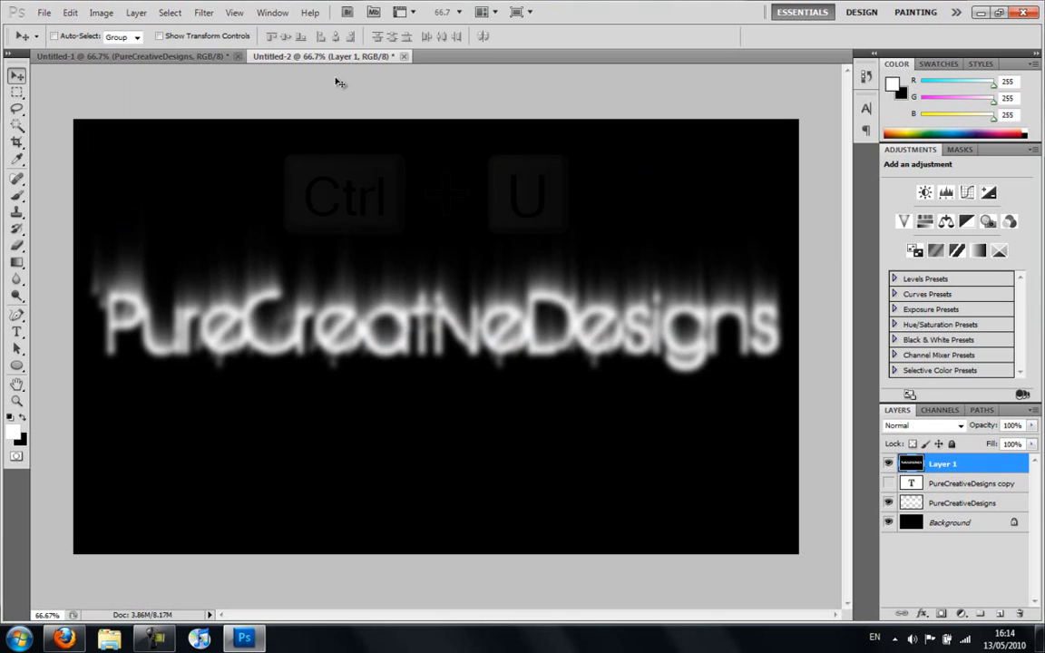
{"action": "key", "text": "ctrl+u"}
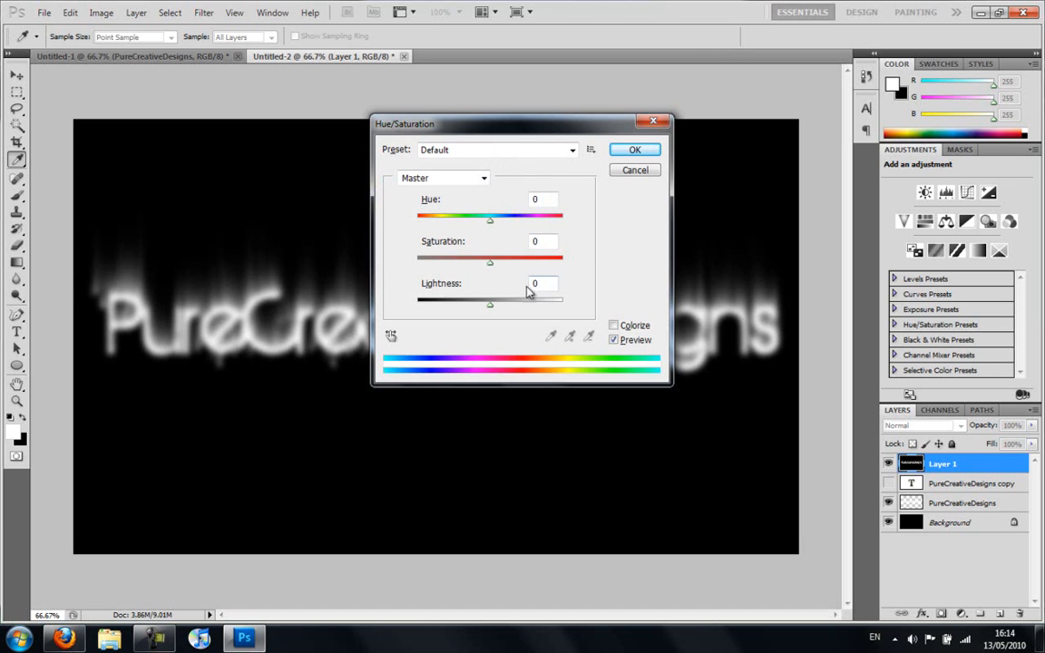
{"action": "left_click", "coordinate": [614, 325]}
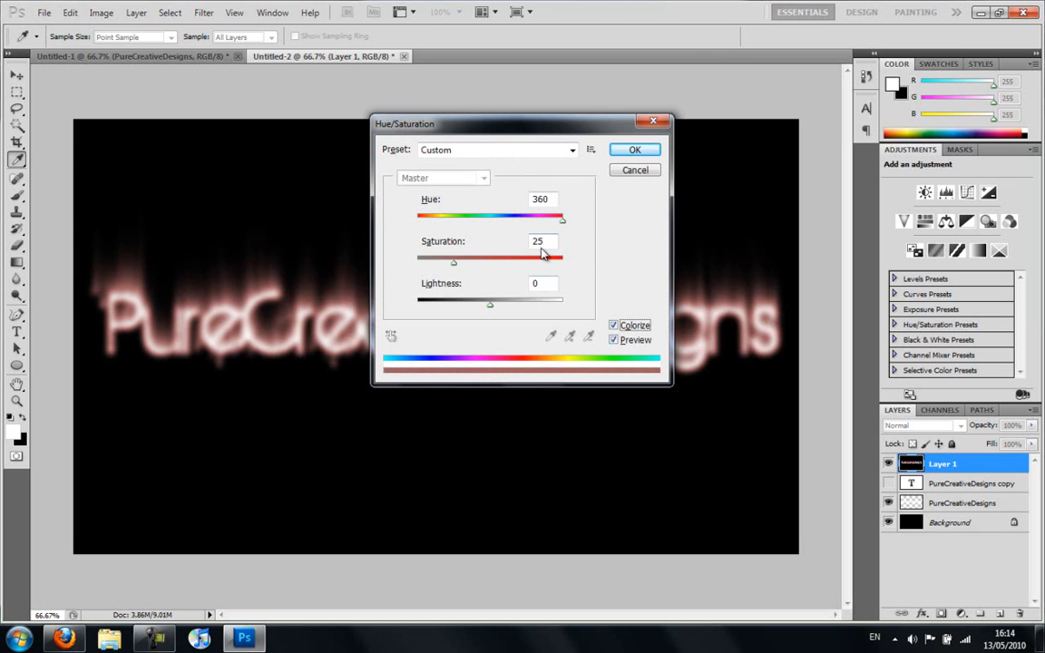
{"action": "mouse_move", "coordinate": [483, 267]}
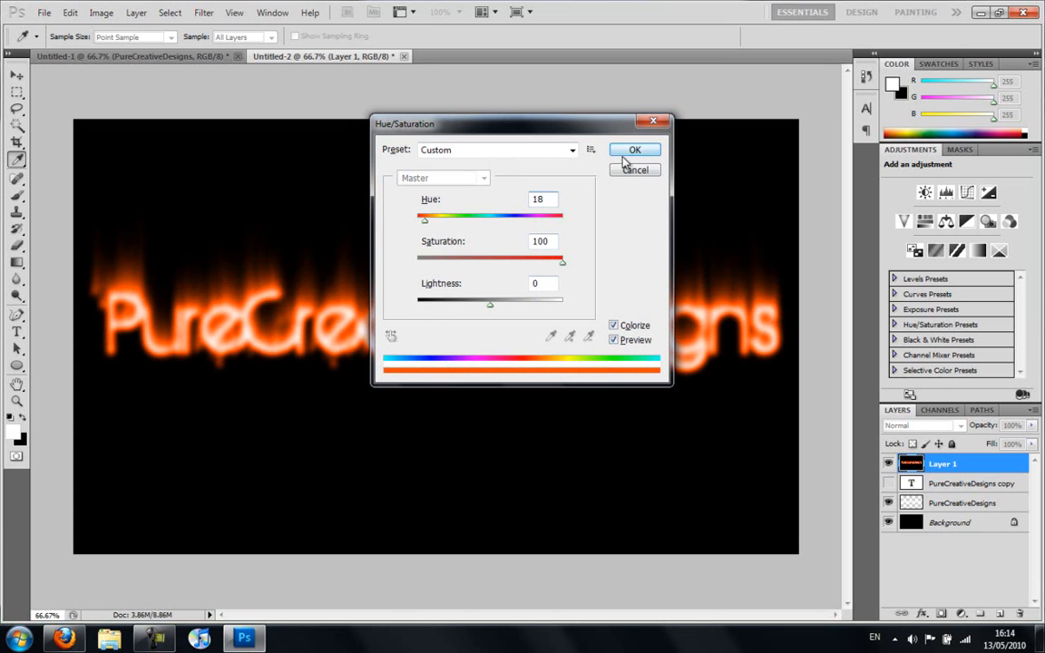
{"action": "left_click", "coordinate": [635, 149]}
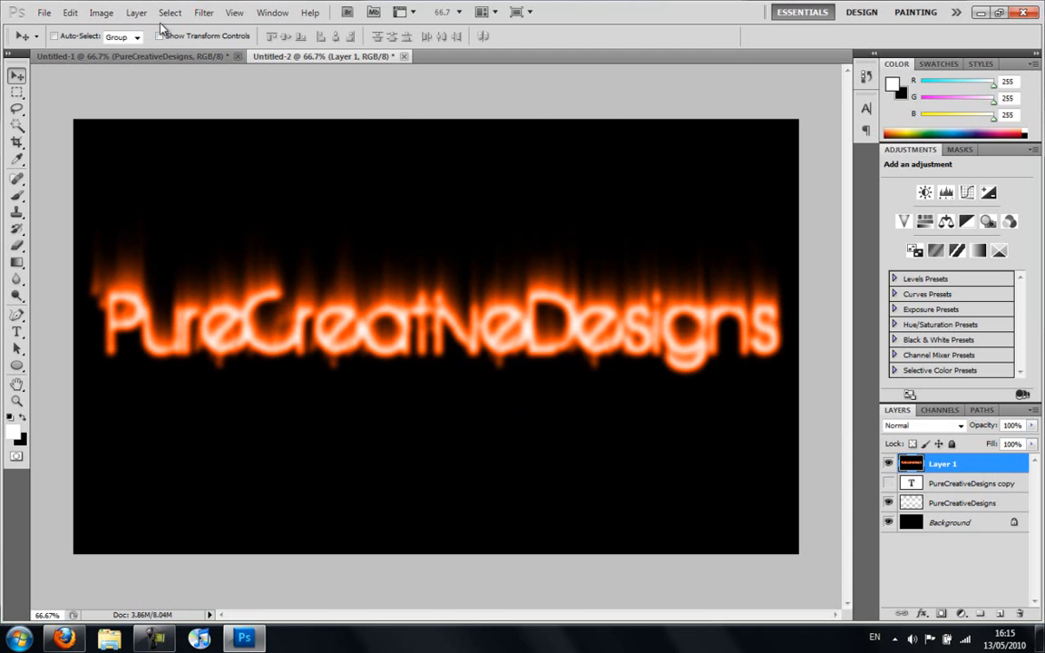
Push the orange glow upward into flame tongues with Liquify's Forward Warp brush.
{"action": "left_click", "coordinate": [203, 12]}
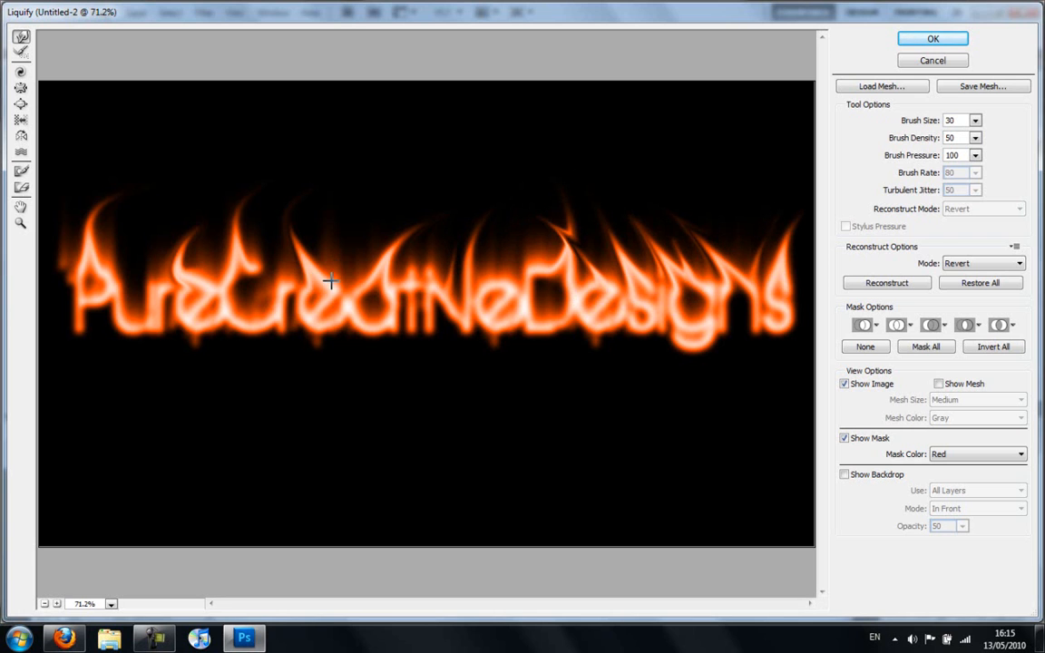
{"action": "left_click_drag", "start_coordinate": [329, 282], "coordinate": [133, 292]}
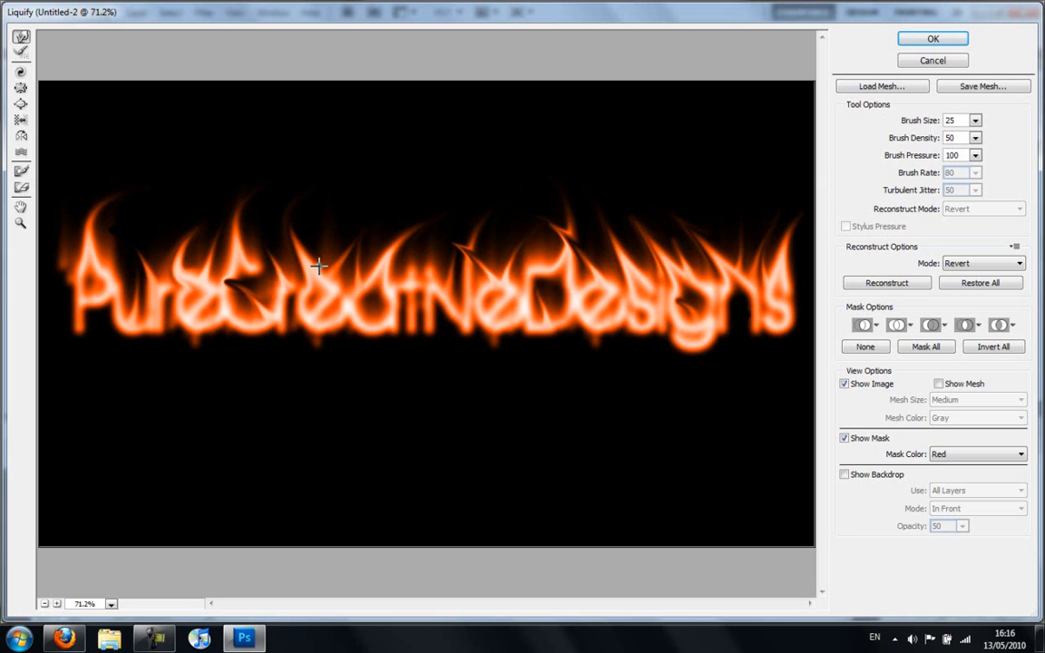
{"action": "mouse_move", "coordinate": [441, 216]}
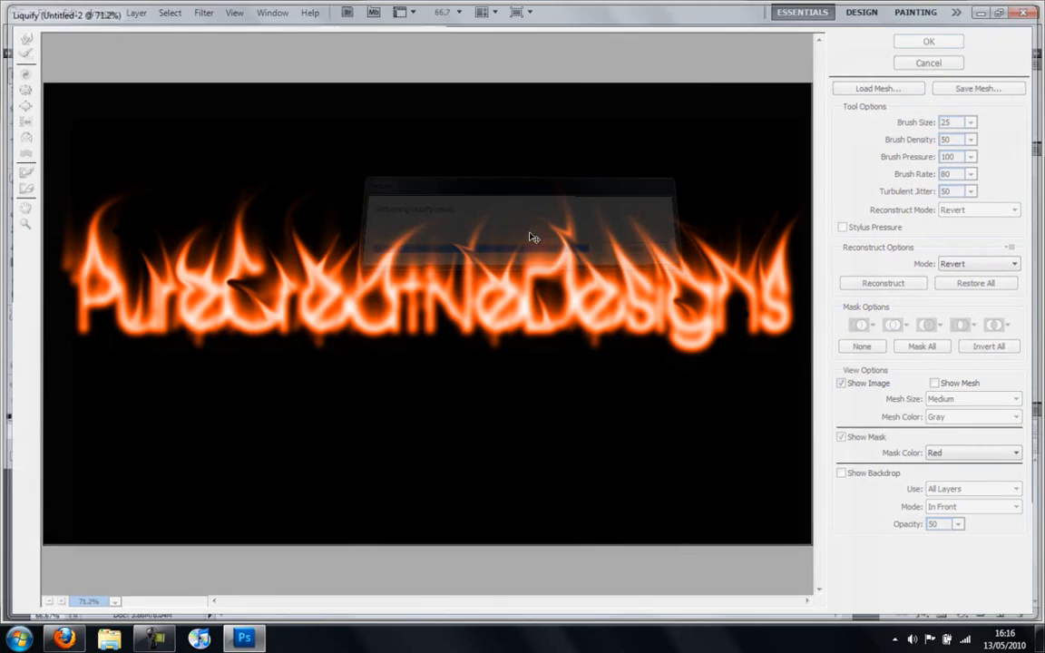
{"action": "left_click", "coordinate": [927, 41]}
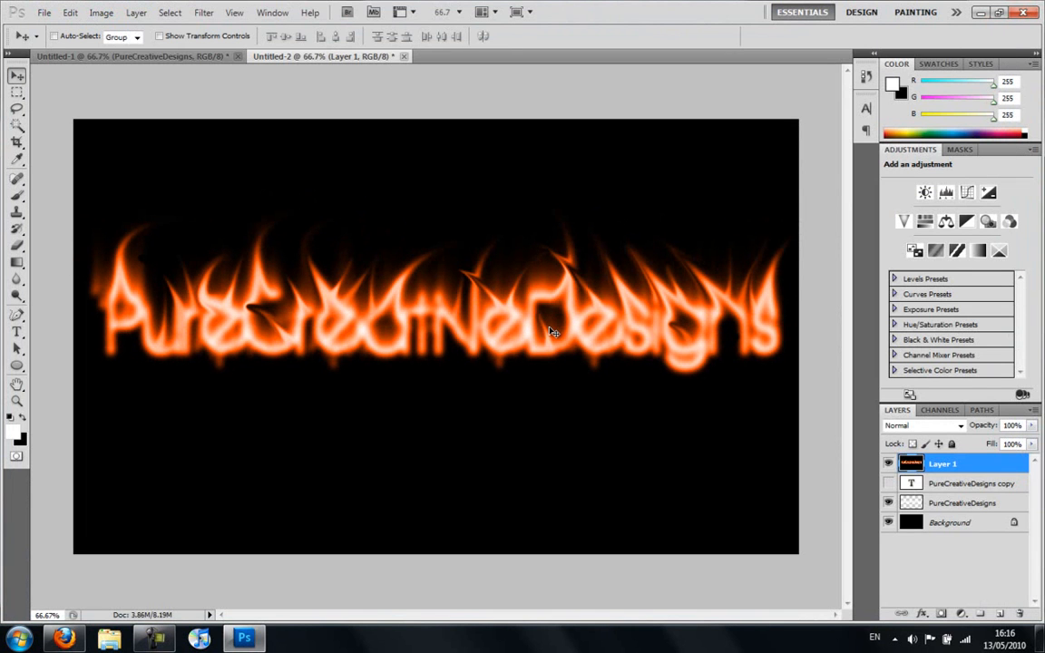
Replace the old copy with new white PureCreativeDesigns text over the flames, in Overlay mode.
{"action": "left_click", "coordinate": [971, 483]}
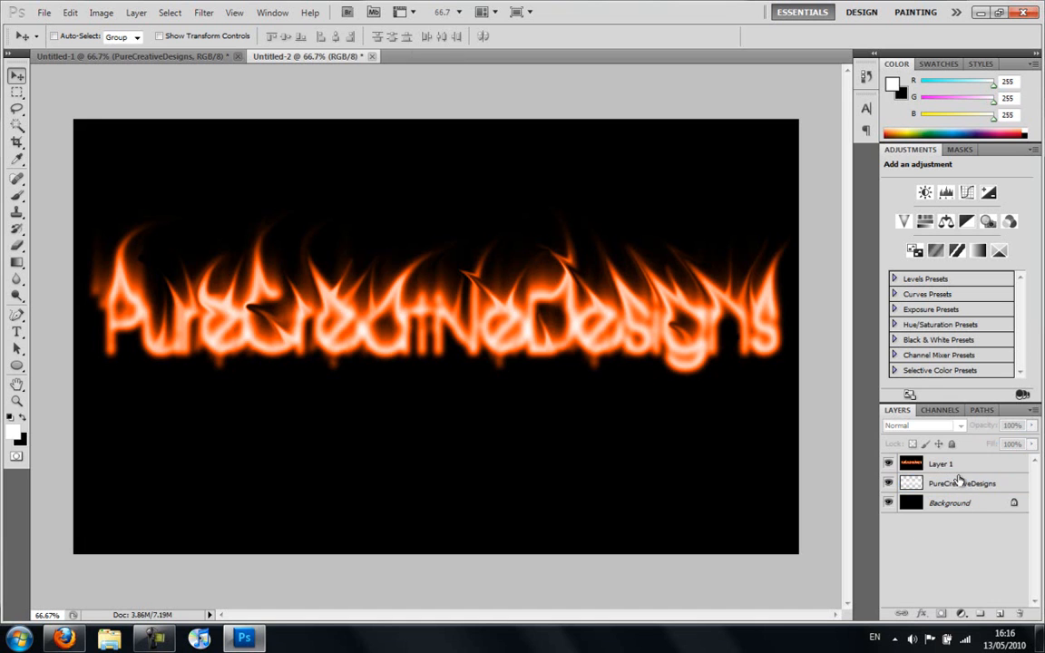
{"action": "left_click", "coordinate": [997, 614]}
{"action": "type", "text": "PureCreativeDes"}
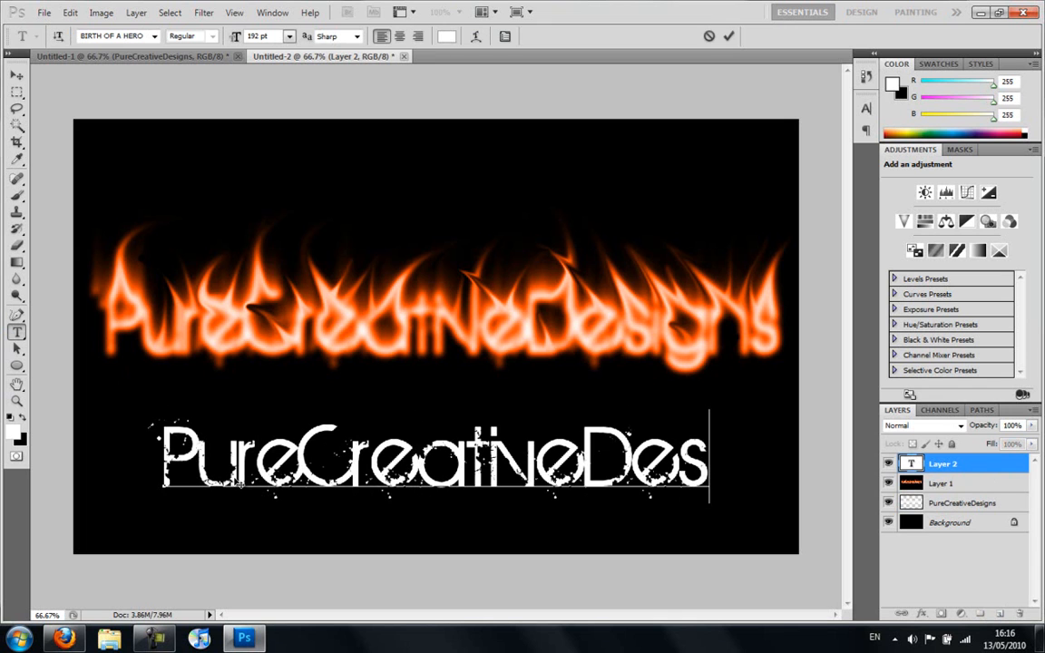
{"action": "type", "text": "igns"}
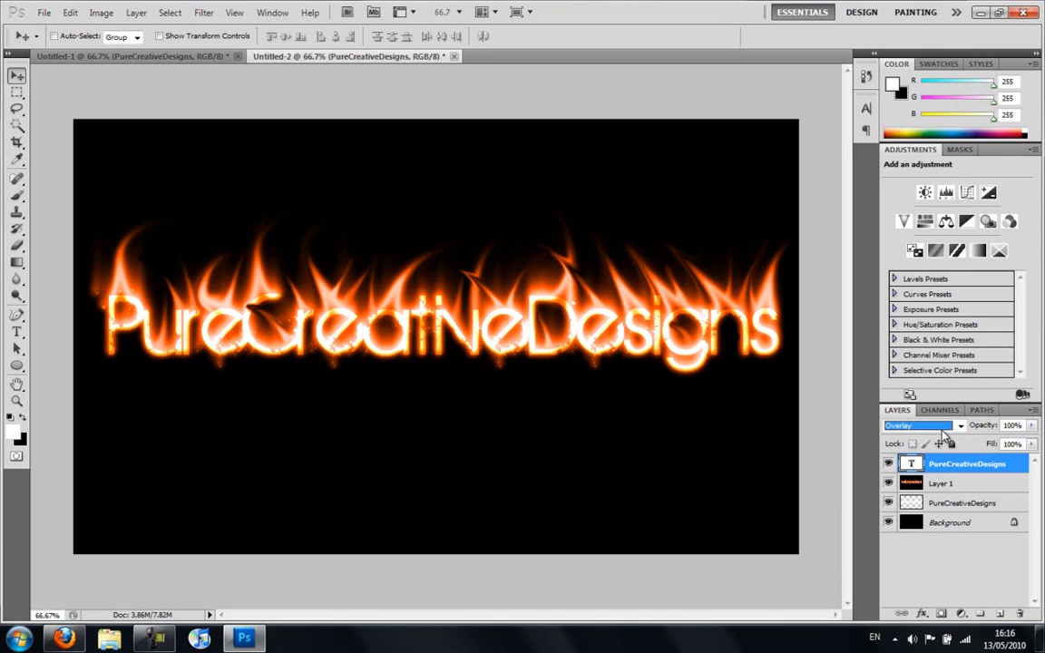
Set the top PureCreativeDesigns text layer's blend mode to Soft Light.
{"action": "left_click", "coordinate": [918, 426]}
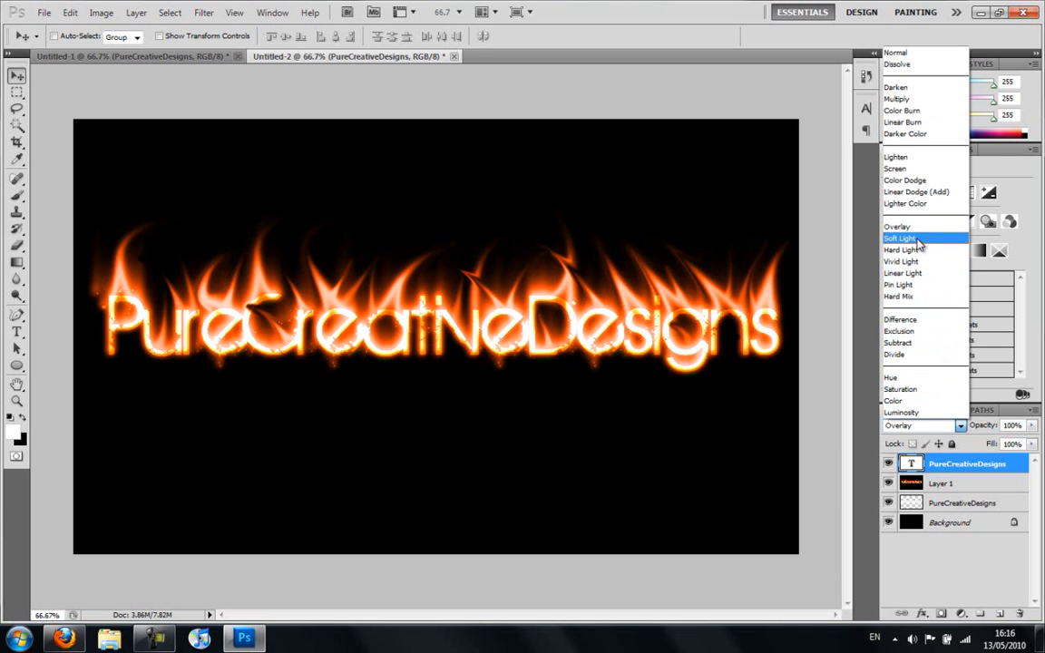
{"action": "left_click", "coordinate": [900, 238]}
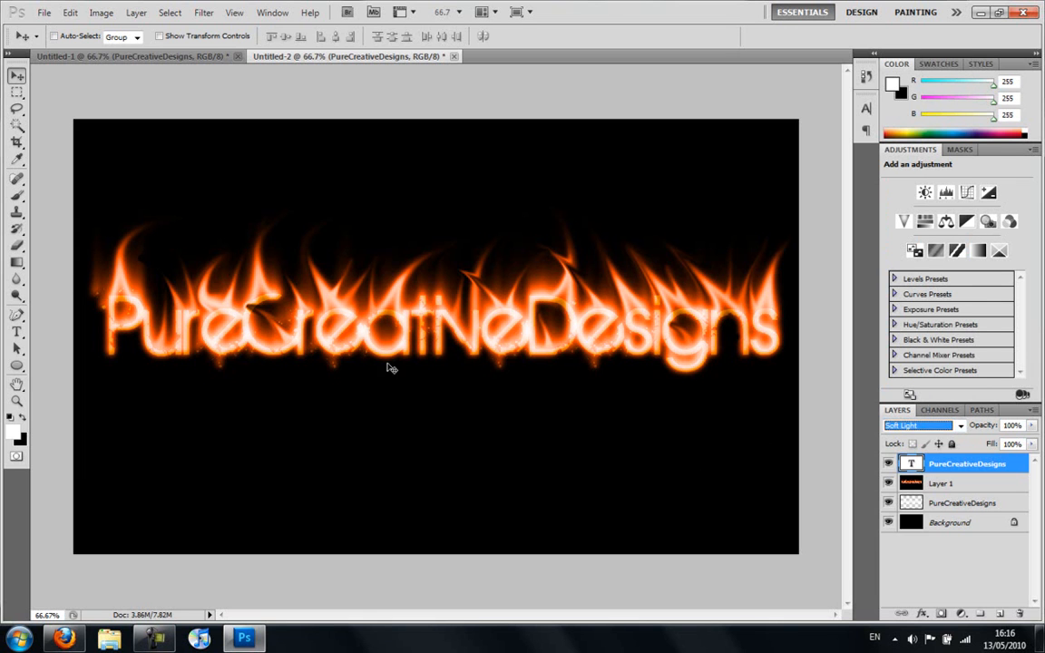
{"action": "mouse_move", "coordinate": [711, 388]}
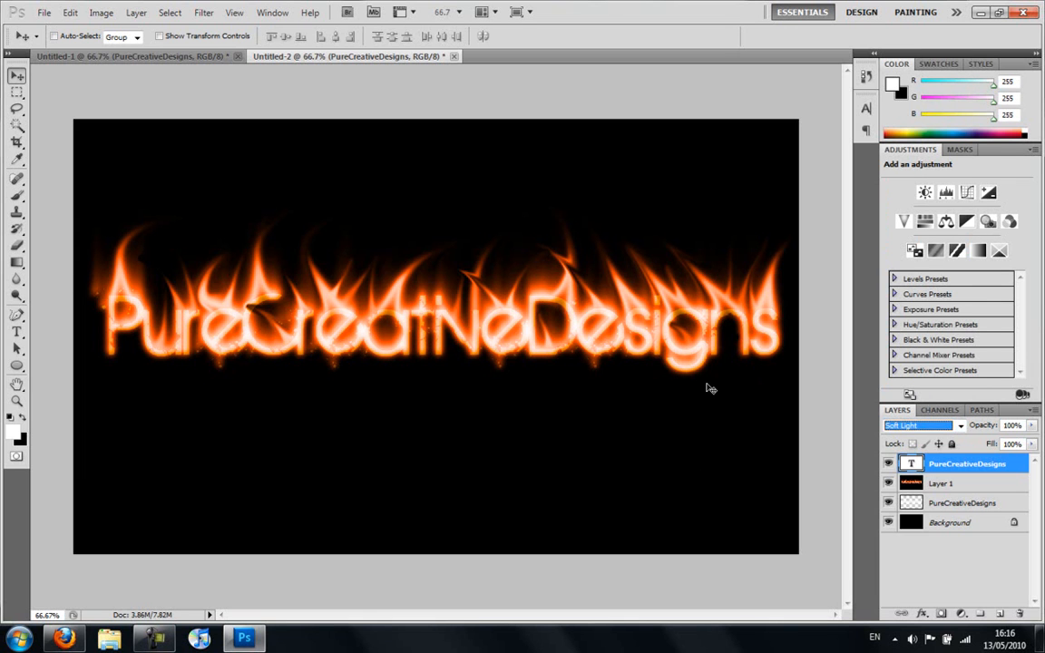